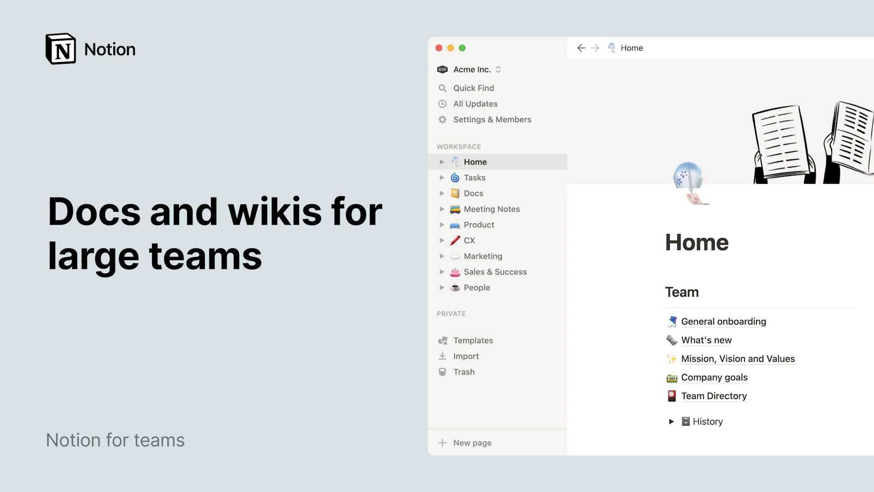
Browse General onboarding and the Team directory, then open CX career paths & growth.
{"action": "left_click", "coordinate": [725, 321]}
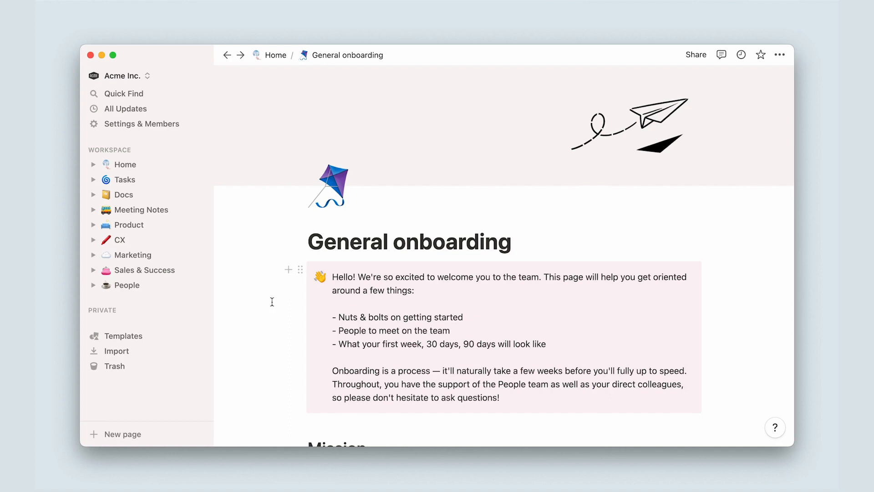
{"action": "scroll", "scroll_direction": "down", "scroll_amount": 3}
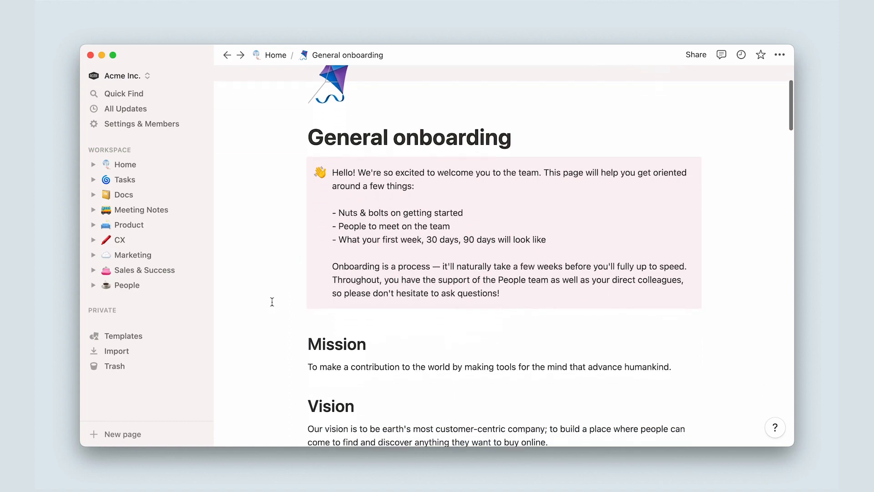
{"action": "scroll", "scroll_direction": "down", "scroll_amount": 3}
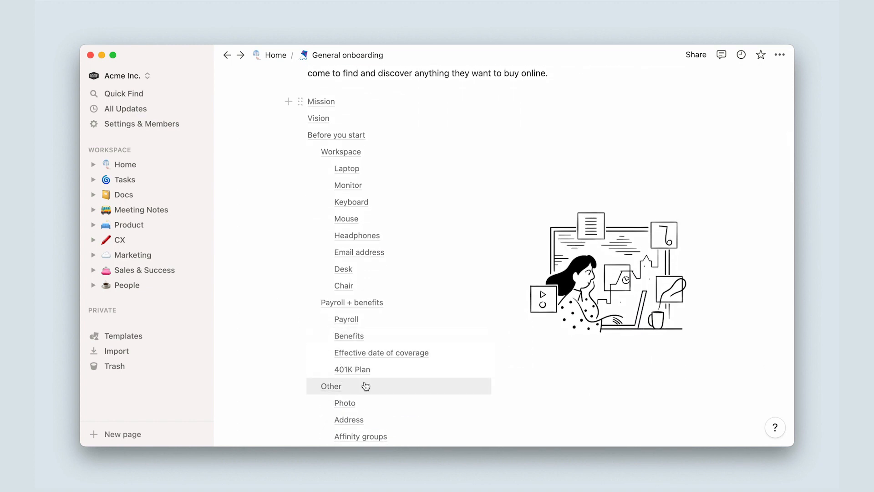
{"action": "scroll", "scroll_direction": "down", "scroll_amount": 3}
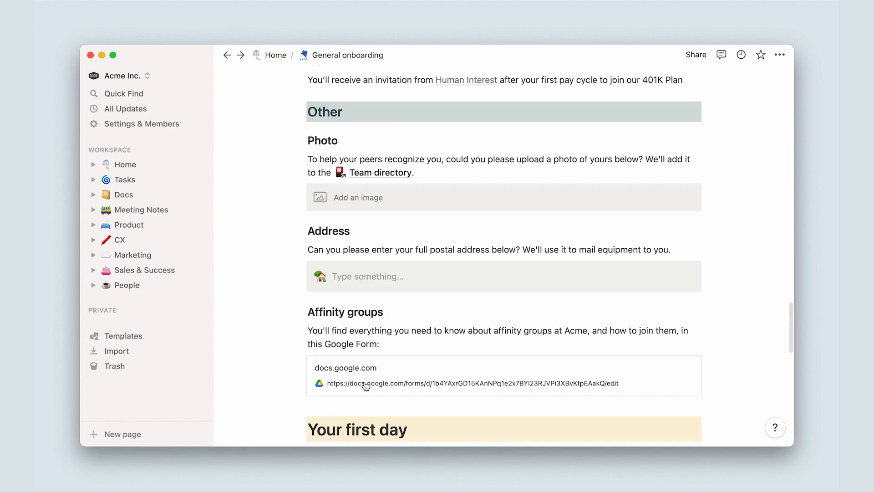
{"action": "mouse_move", "coordinate": [380, 172]}
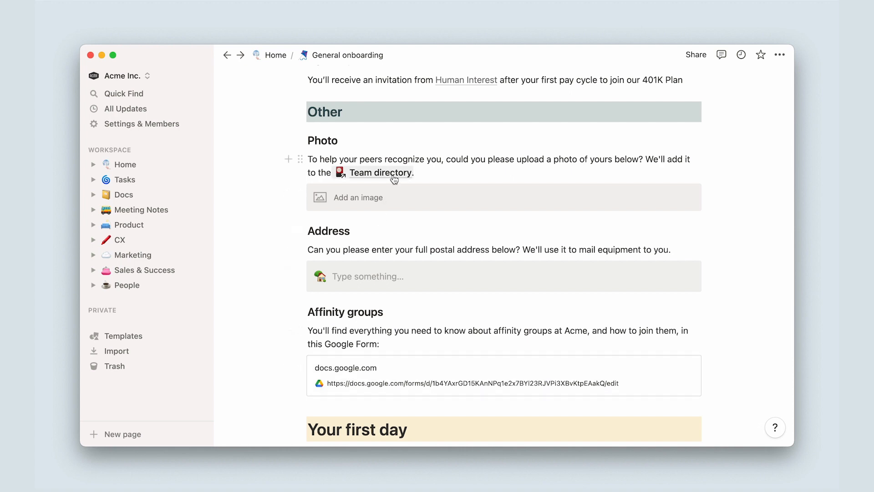
{"action": "left_click", "coordinate": [381, 172]}
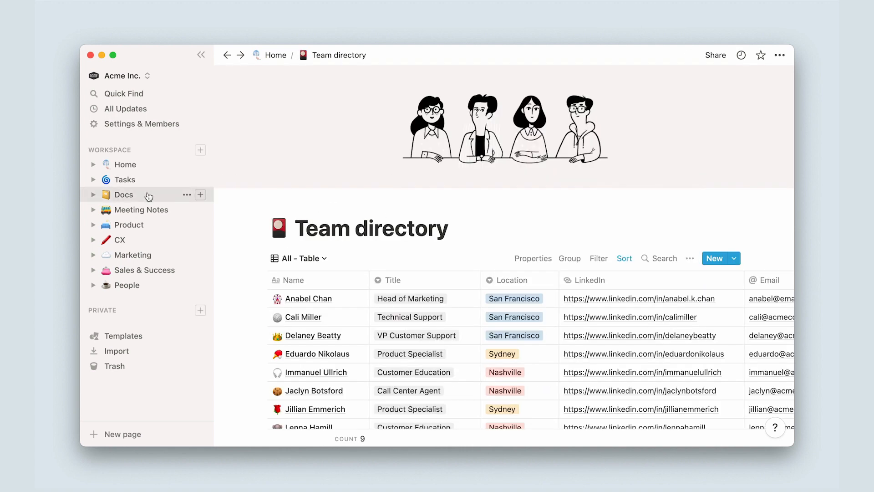
{"action": "left_click", "coordinate": [124, 194]}
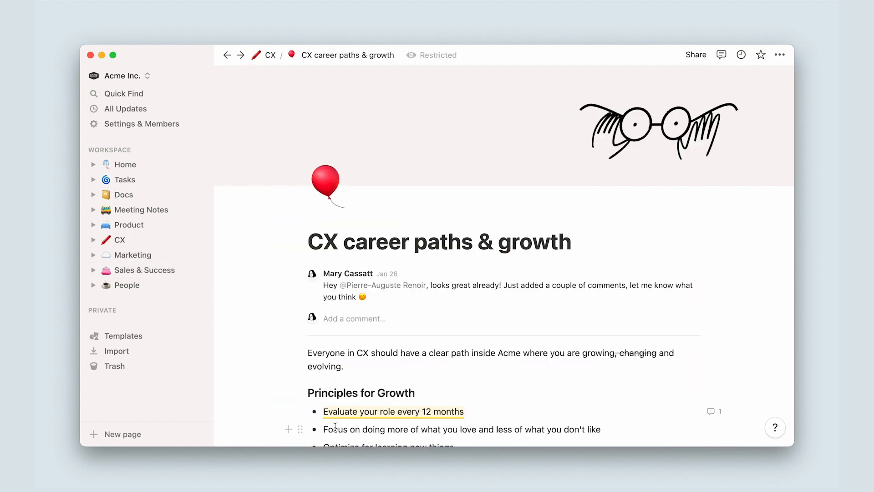
Visit the Product, CX, Marketing, Sales & Success and People pages from the sidebar.
{"action": "left_click", "coordinate": [695, 54]}
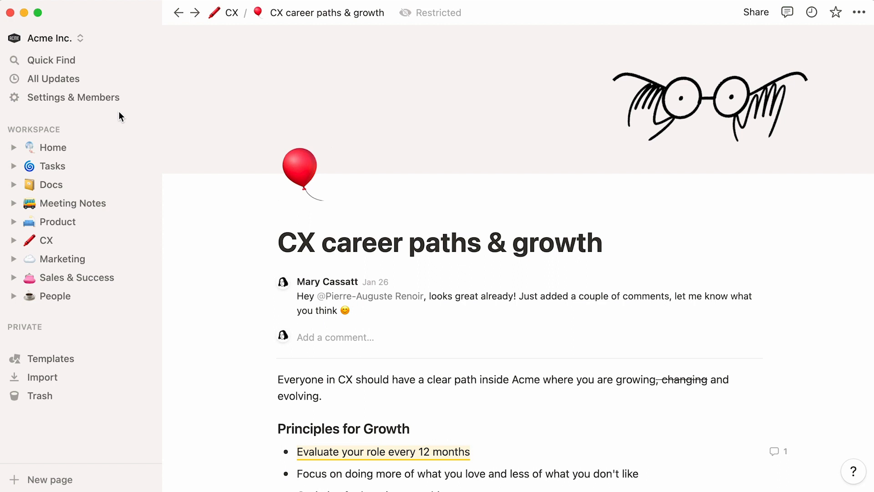
{"action": "mouse_move", "coordinate": [114, 162]}
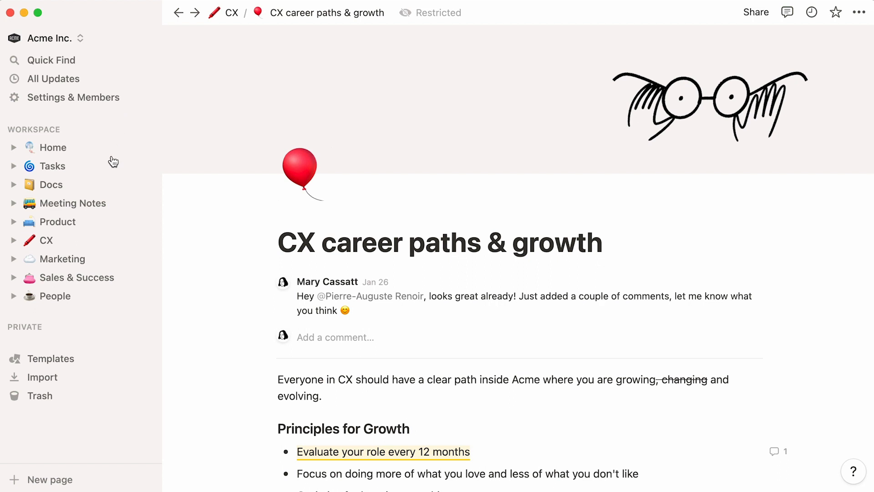
{"action": "left_click", "coordinate": [57, 221]}
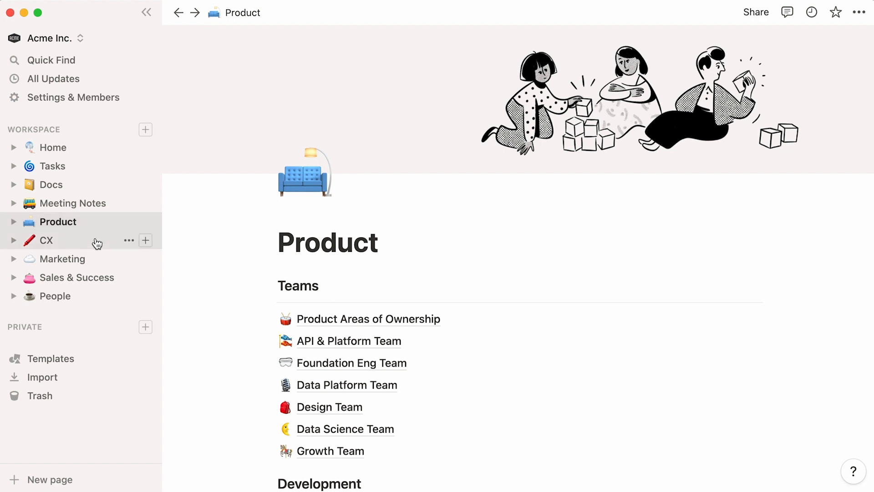
{"action": "left_click", "coordinate": [46, 241]}
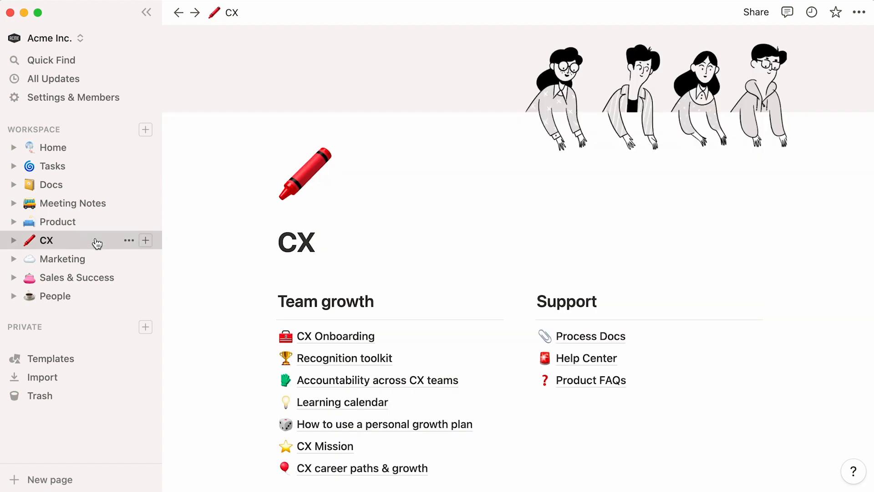
{"action": "left_click", "coordinate": [63, 258]}
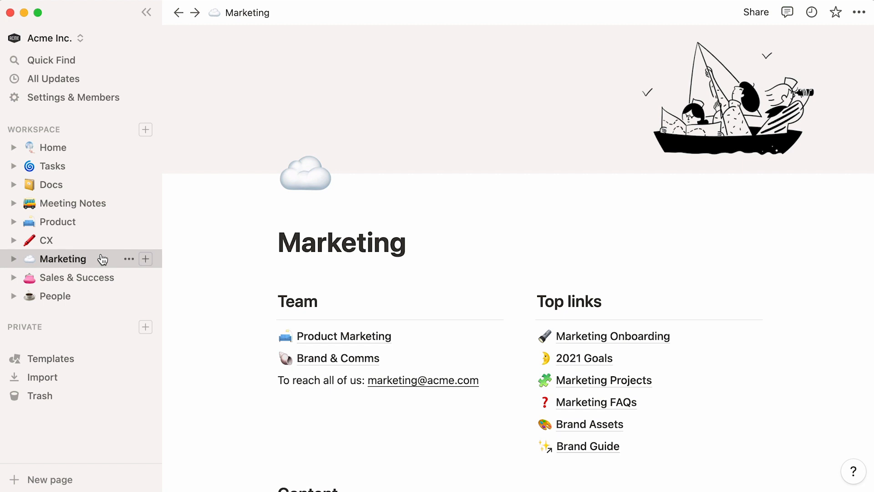
{"action": "left_click", "coordinate": [78, 278]}
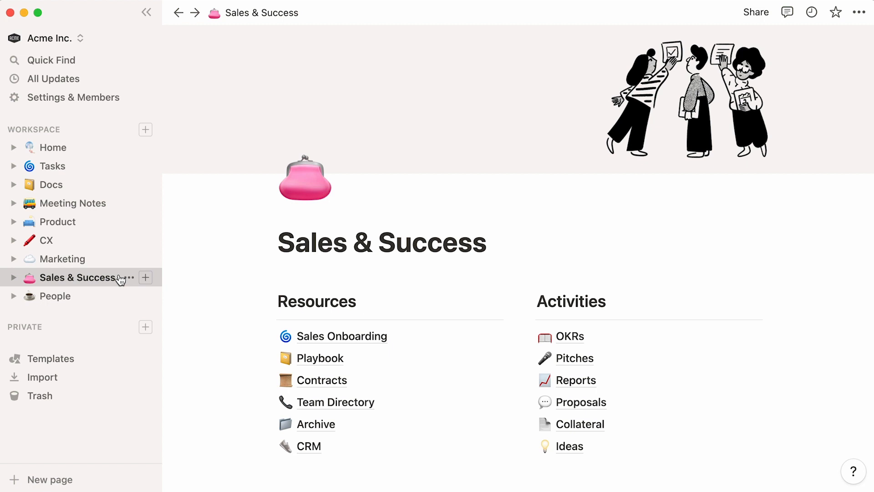
{"action": "left_click", "coordinate": [55, 295]}
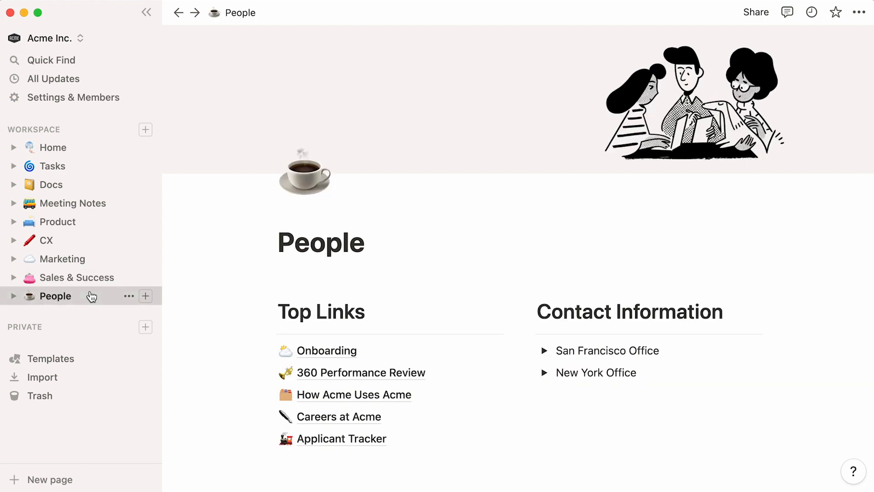
{"action": "mouse_move", "coordinate": [82, 157]}
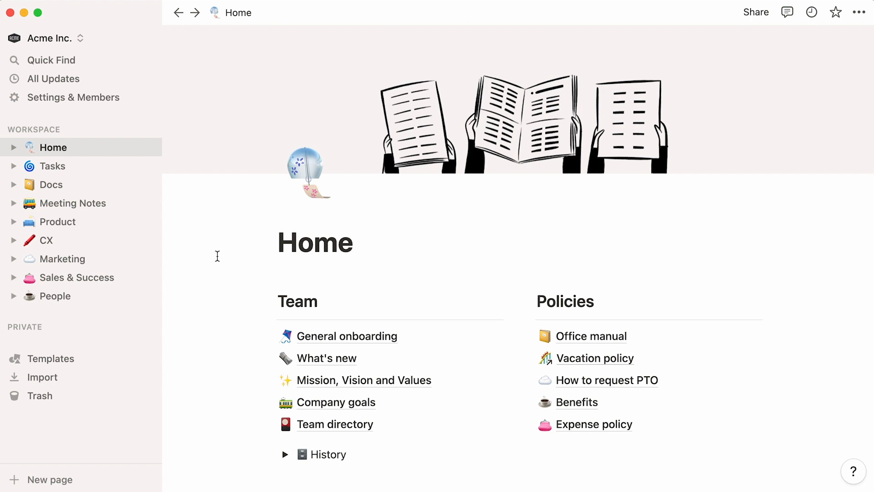
{"action": "mouse_move", "coordinate": [281, 296]}
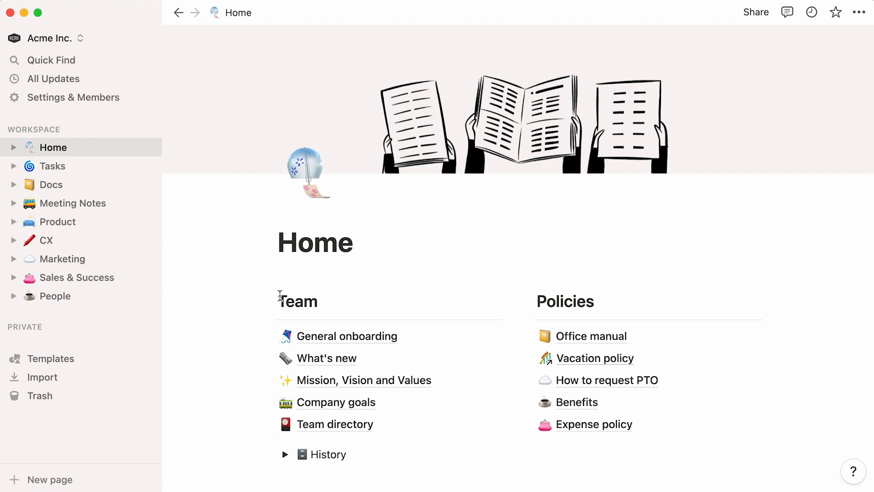
Open General onboarding from Home and read down to the Accounts checklist.
{"action": "left_click", "coordinate": [347, 335]}
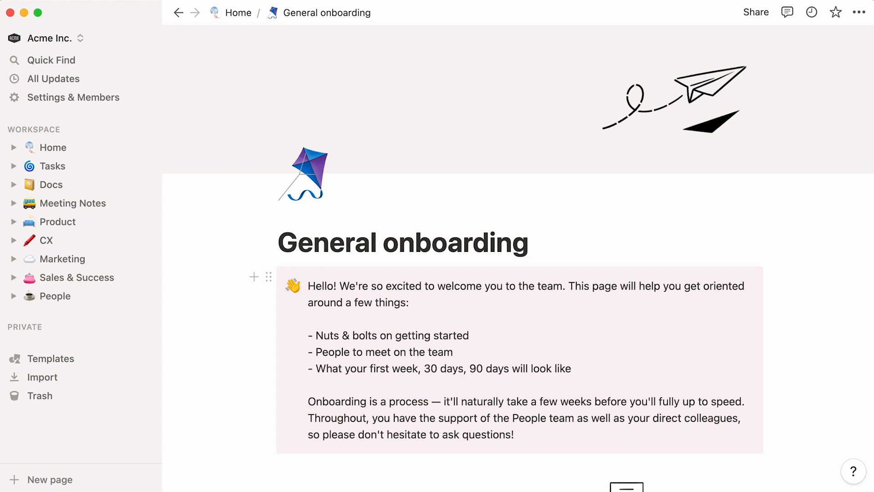
{"action": "scroll", "scroll_direction": "down", "scroll_amount": 3}
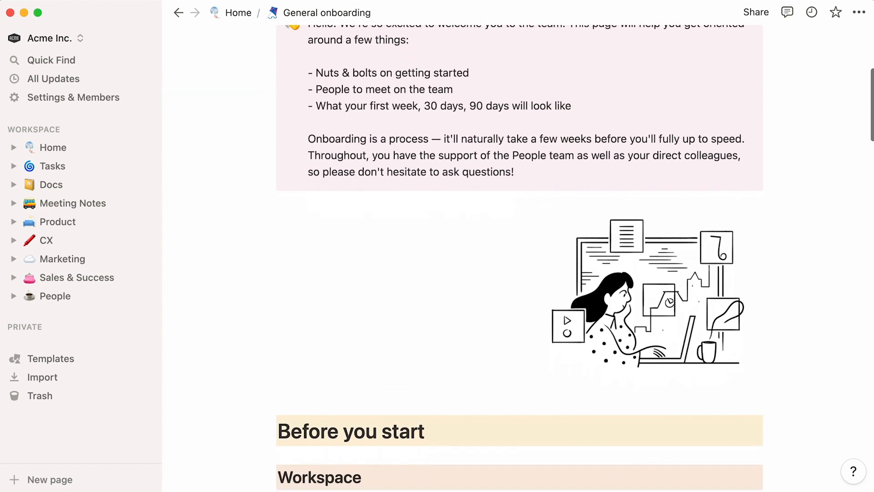
{"action": "scroll", "scroll_direction": "down", "scroll_amount": 3}
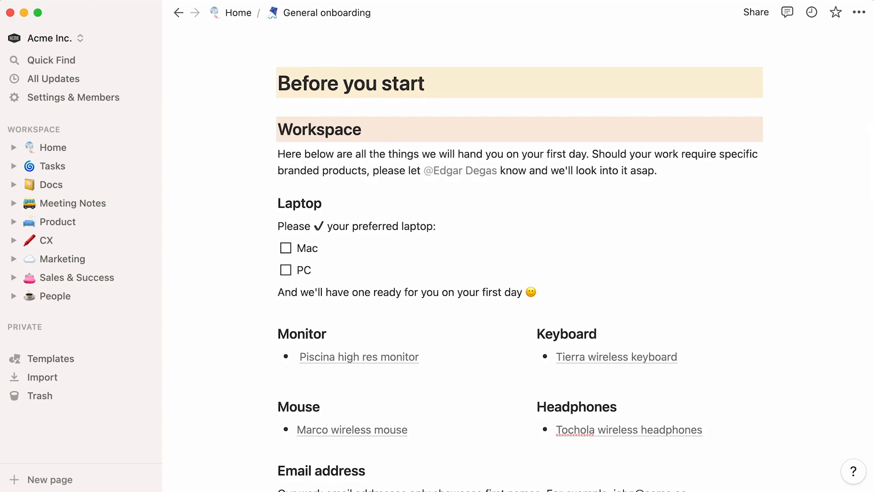
{"action": "scroll", "scroll_direction": "down", "scroll_amount": 3}
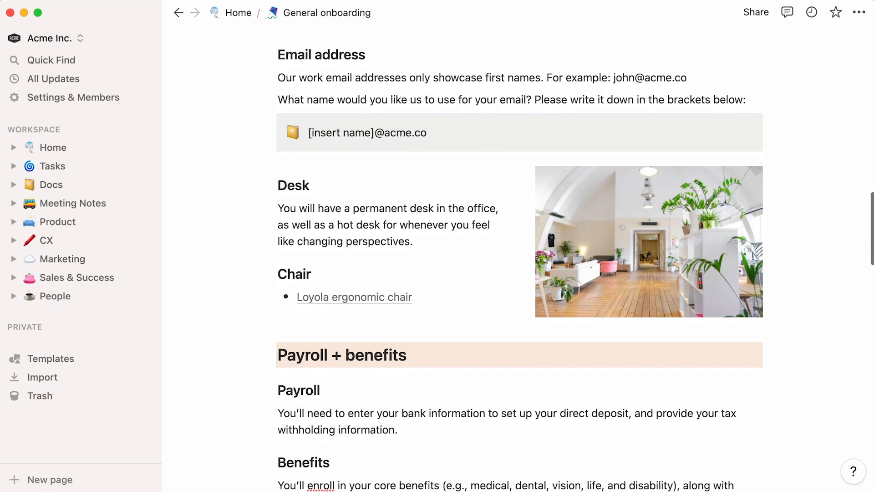
{"action": "scroll", "scroll_direction": "down", "scroll_amount": 3}
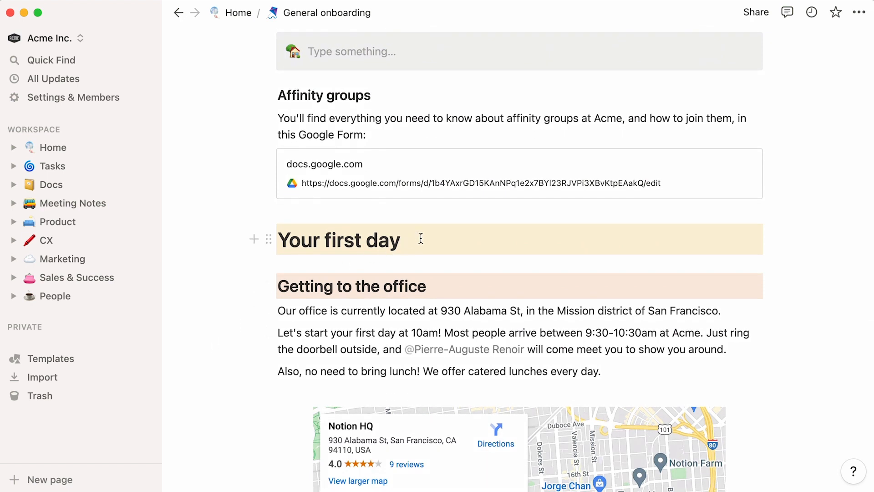
{"action": "mouse_move", "coordinate": [454, 283]}
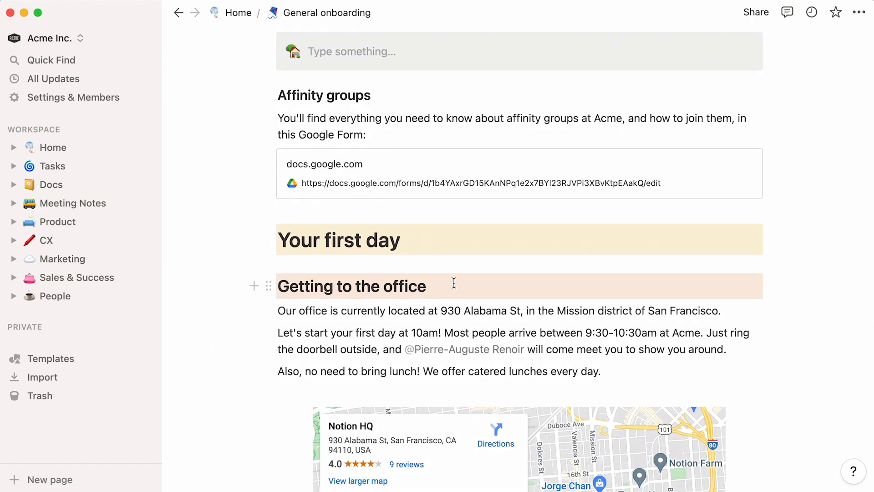
{"action": "mouse_move", "coordinate": [220, 360]}
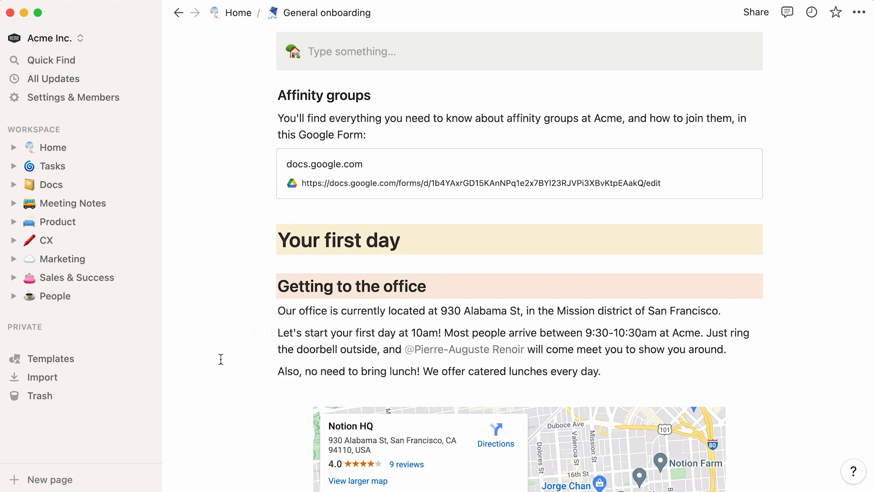
{"action": "scroll", "scroll_direction": "down", "scroll_amount": 3}
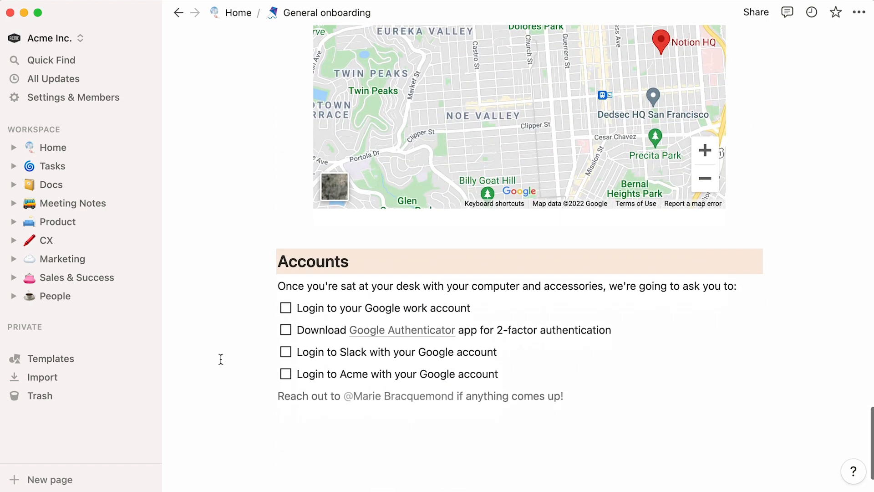
{"action": "scroll", "scroll_direction": "down", "scroll_amount": 3}
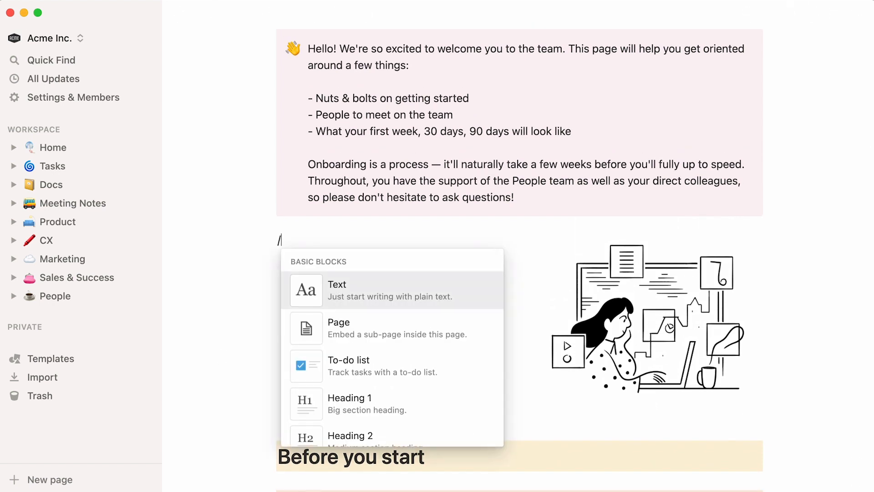
Insert a table of contents under the welcome note and jump to its Other section.
{"action": "type", "text": "toc"}
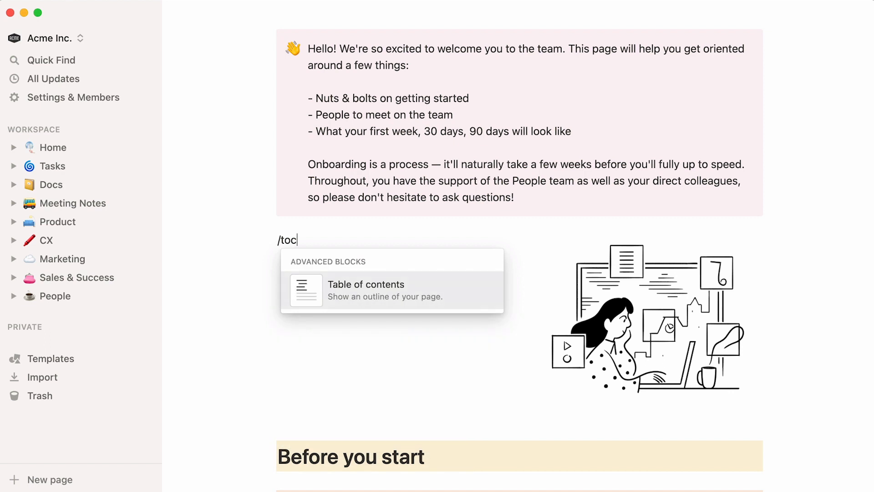
{"action": "left_click", "coordinate": [366, 284]}
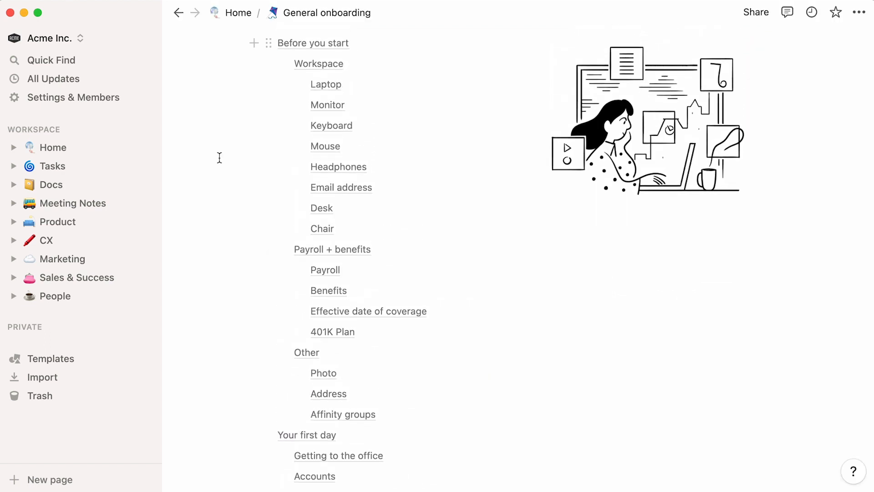
{"action": "mouse_move", "coordinate": [378, 50]}
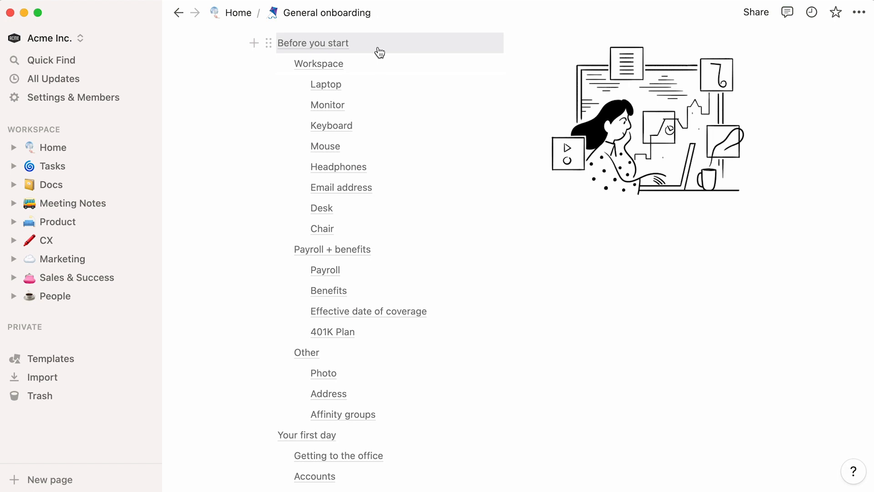
{"action": "mouse_move", "coordinate": [385, 67]}
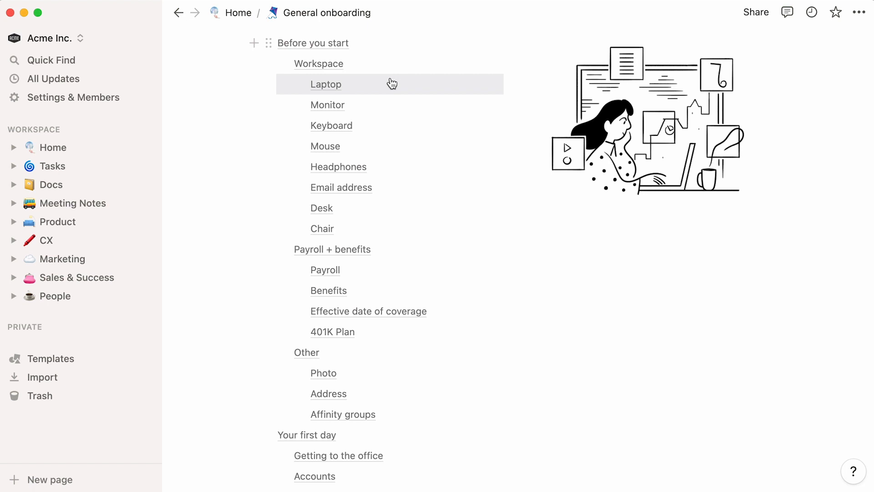
{"action": "mouse_move", "coordinate": [371, 353]}
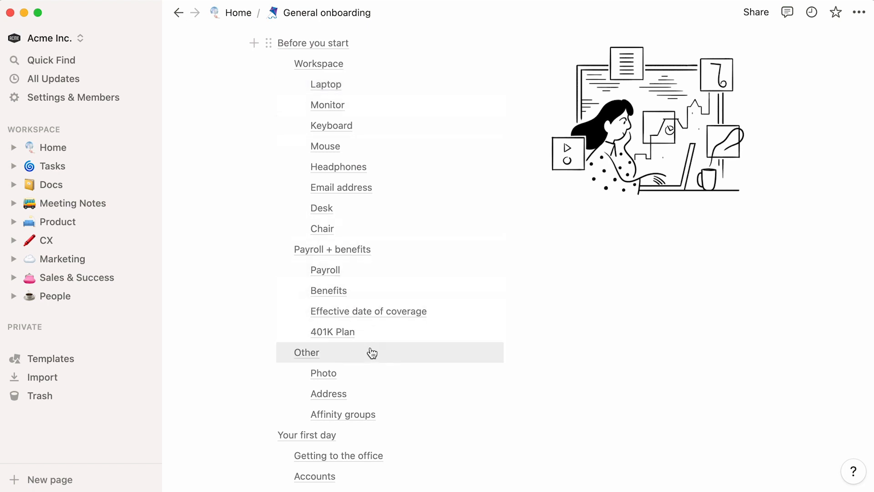
{"action": "left_click", "coordinate": [305, 352]}
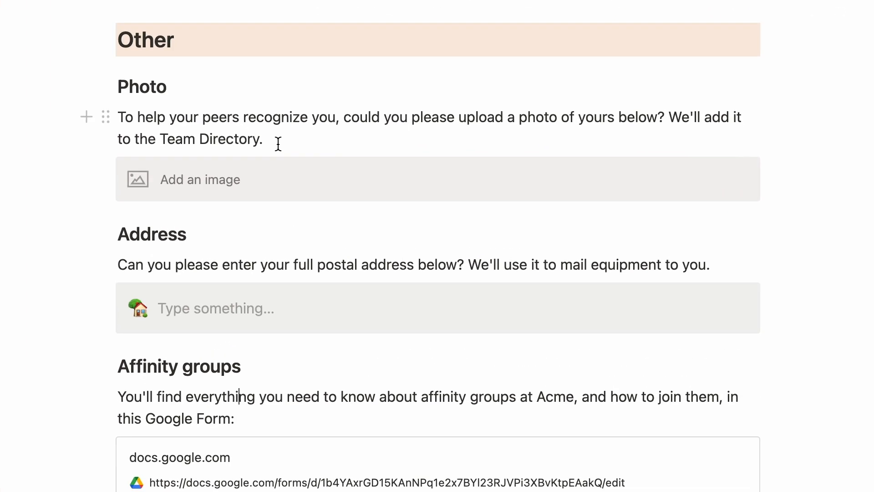
Replace 'Team Directory' in the Photo note with a Team Directory page mention, then follow it.
{"action": "double_click", "coordinate": [227, 139]}
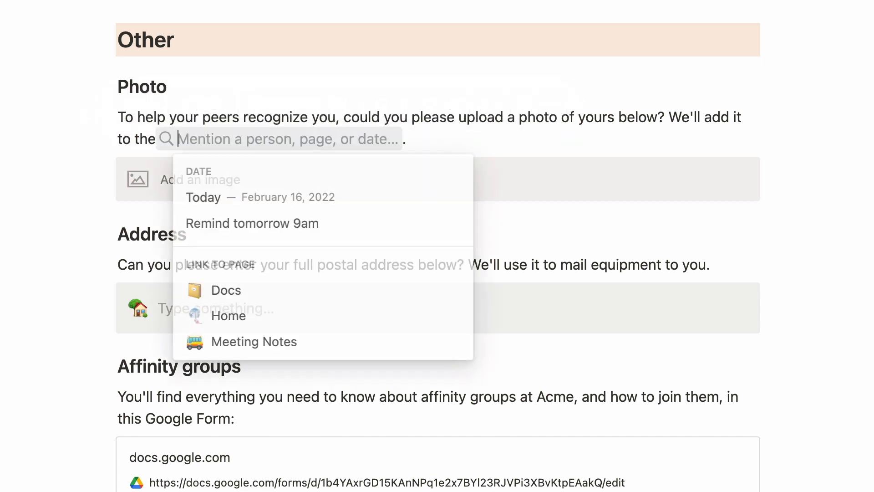
{"action": "type", "text": "team direc"}
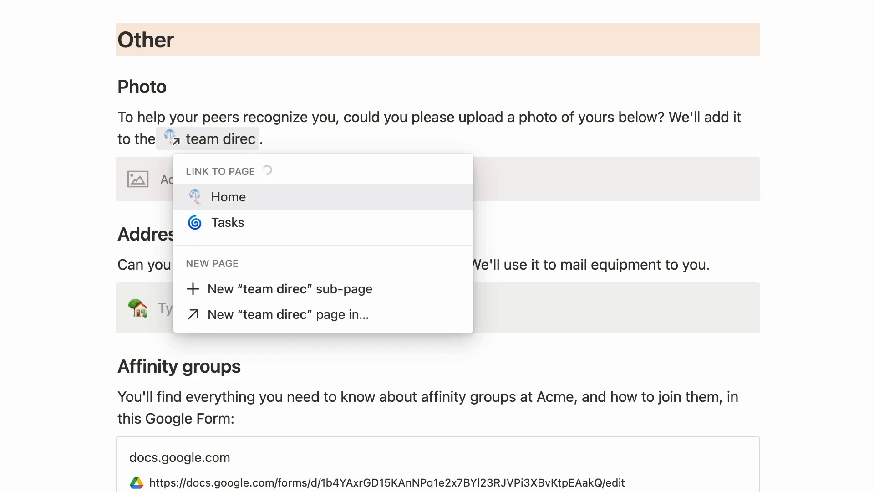
{"action": "type", "text": "tory"}
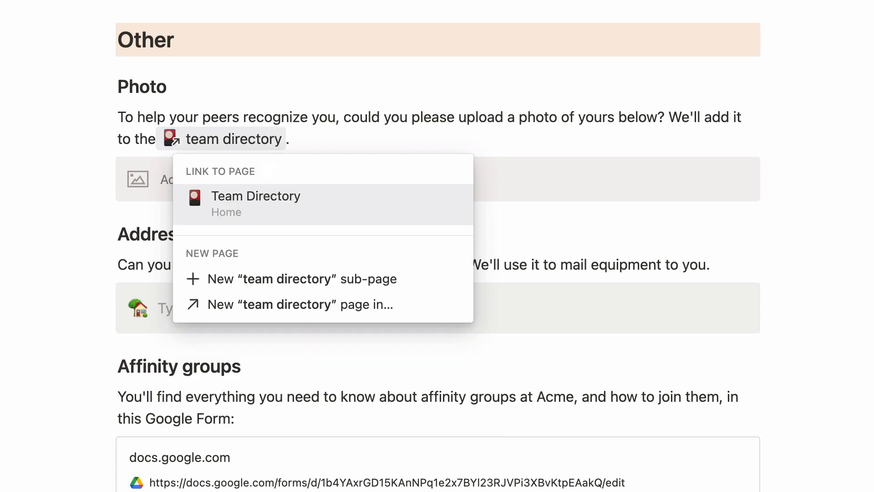
{"action": "left_click", "coordinate": [255, 196]}
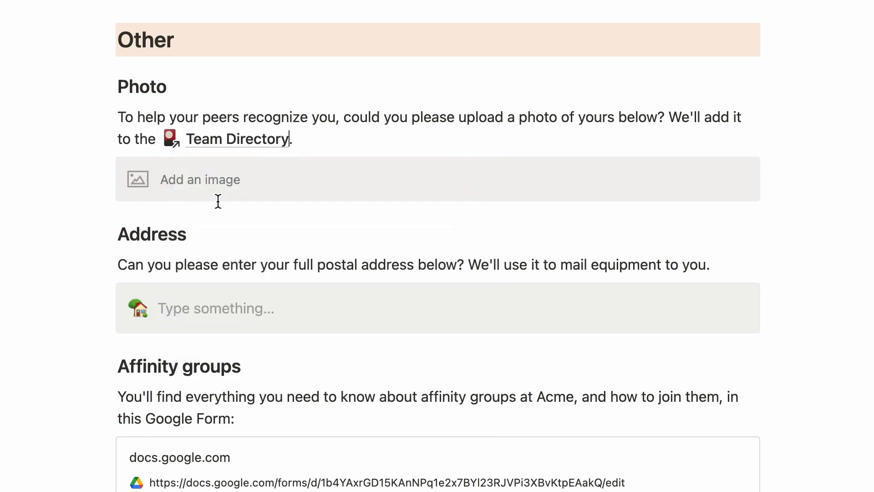
{"action": "mouse_move", "coordinate": [253, 154]}
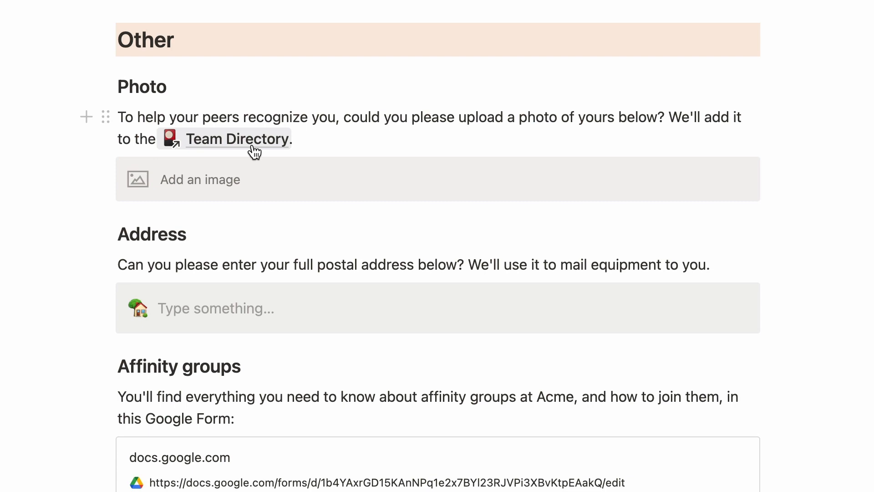
{"action": "left_click", "coordinate": [236, 138]}
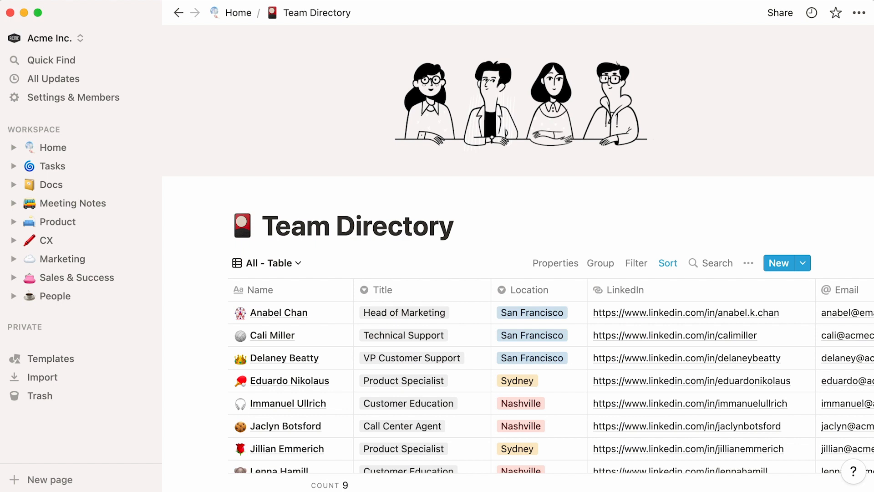
Go back to General onboarding and scroll back up toward Home.
{"action": "left_click", "coordinate": [179, 12]}
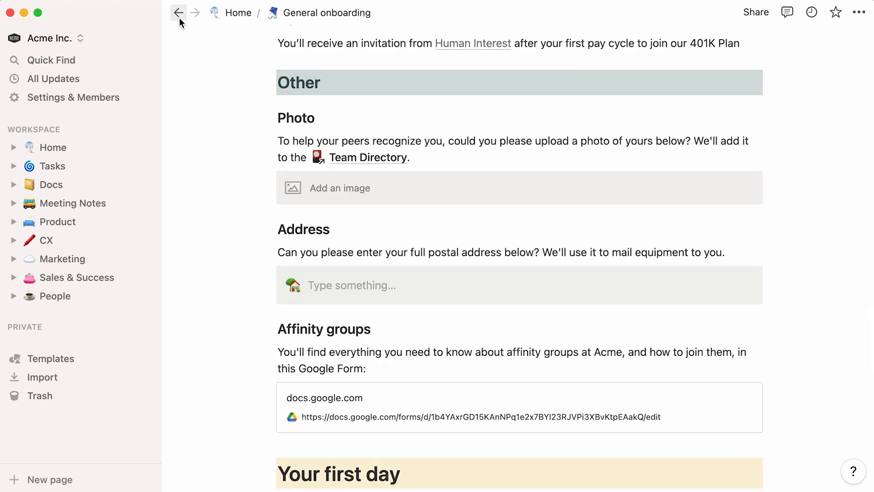
{"action": "mouse_move", "coordinate": [211, 59]}
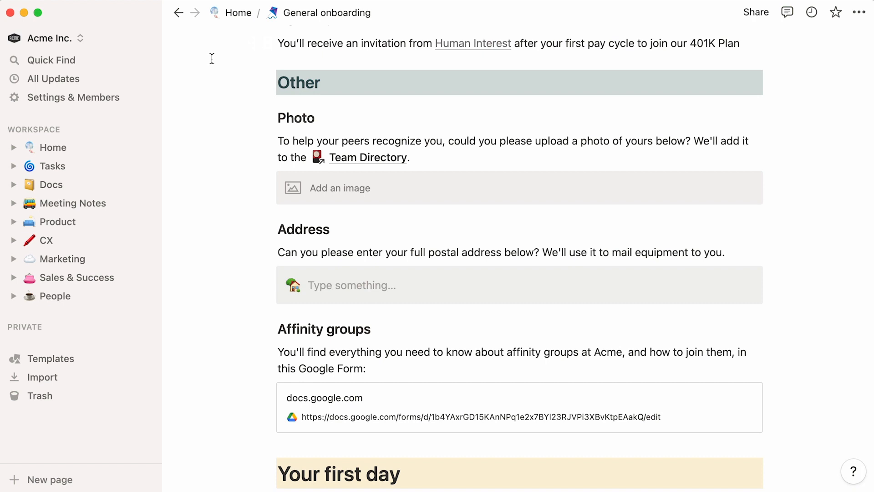
{"action": "scroll", "scroll_direction": "down", "scroll_amount": 3}
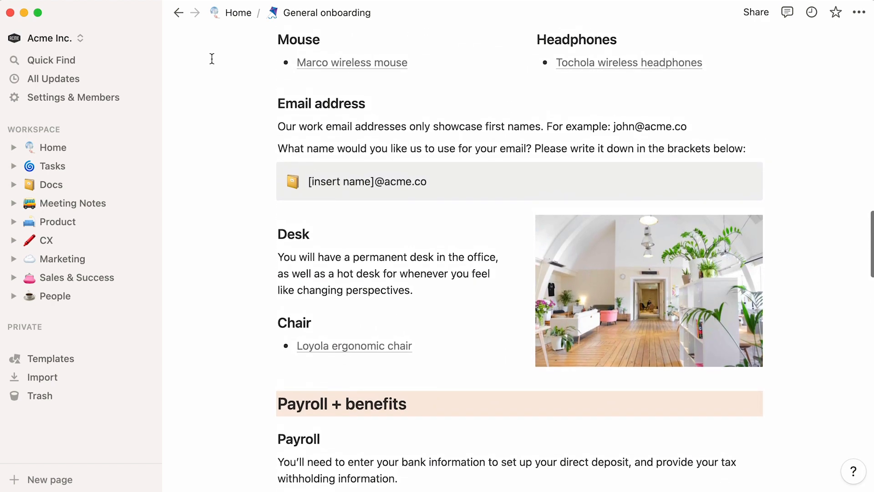
{"action": "scroll", "scroll_direction": "up", "scroll_amount": 3}
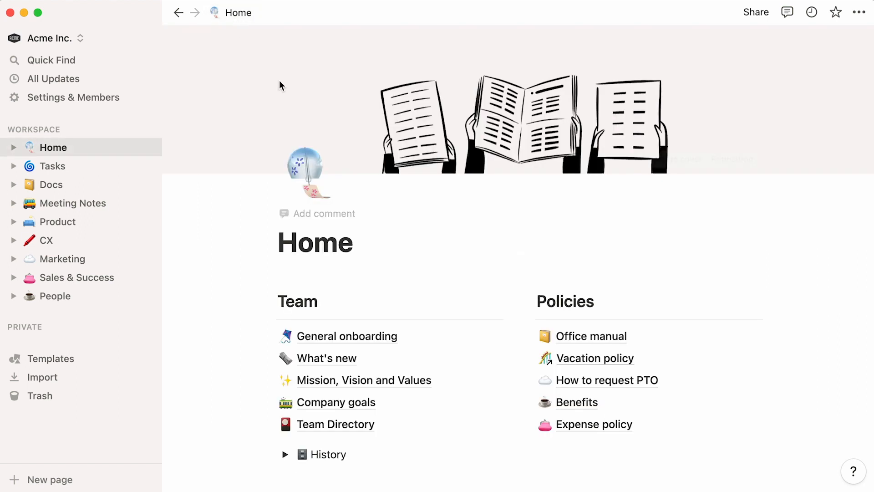
Paste Mission, Vision and Values' Mission and Vision sections into General onboarding as a synced block.
{"action": "left_click", "coordinate": [363, 380]}
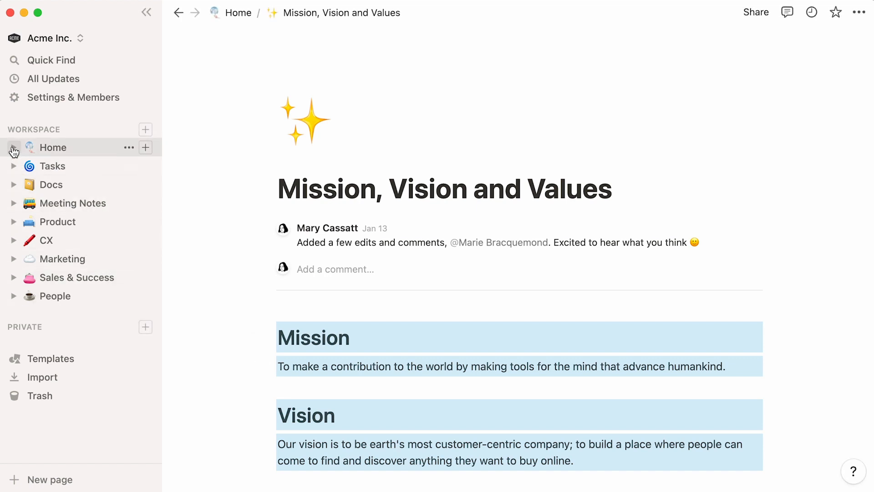
{"action": "left_click", "coordinate": [14, 147]}
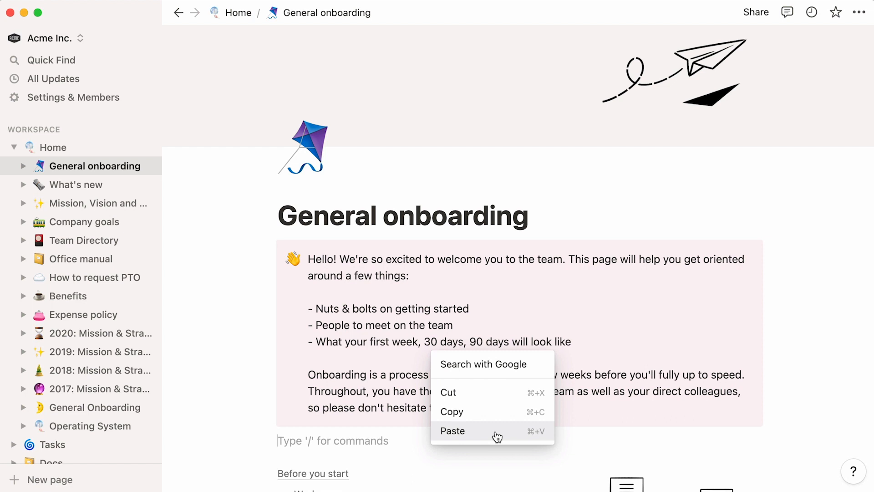
{"action": "left_click", "coordinate": [452, 431]}
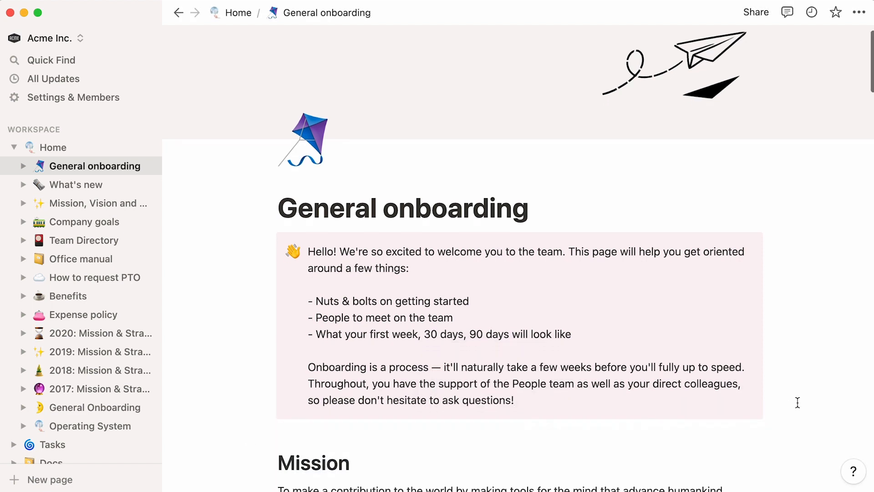
{"action": "scroll", "scroll_direction": "down", "scroll_amount": 3}
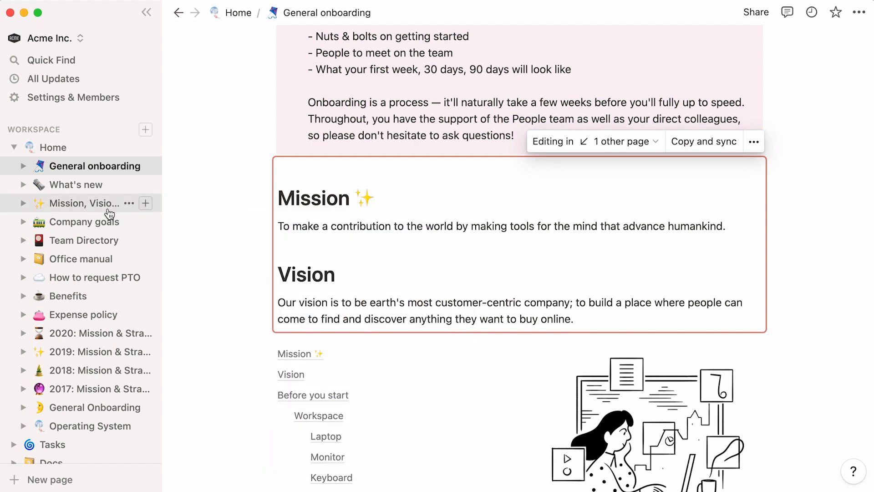
Check the synced sections on Mission, Vision and Values, then return to Home.
{"action": "left_click", "coordinate": [85, 203]}
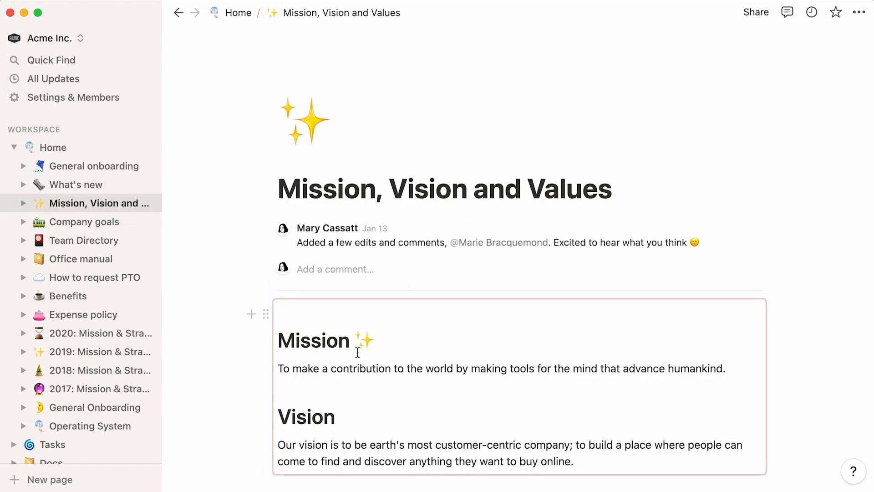
{"action": "mouse_move", "coordinate": [132, 237]}
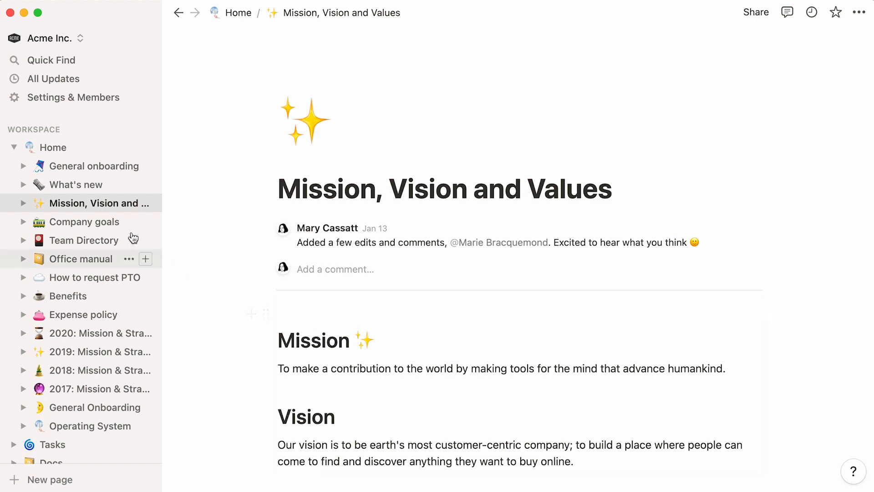
{"action": "left_click", "coordinate": [95, 166]}
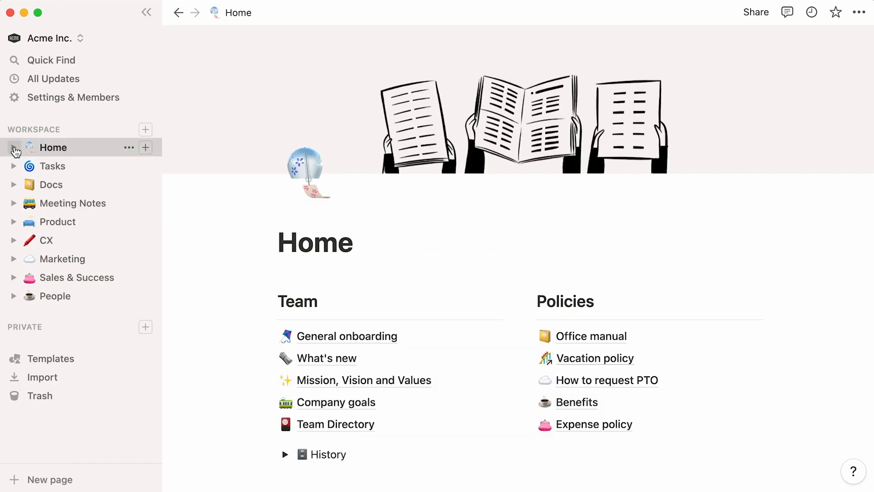
{"action": "mouse_move", "coordinate": [72, 184]}
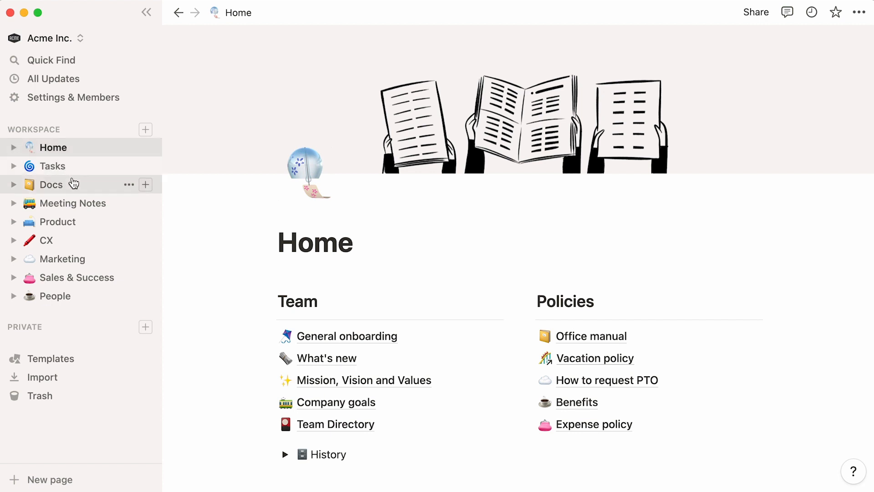
{"action": "left_click", "coordinate": [51, 184]}
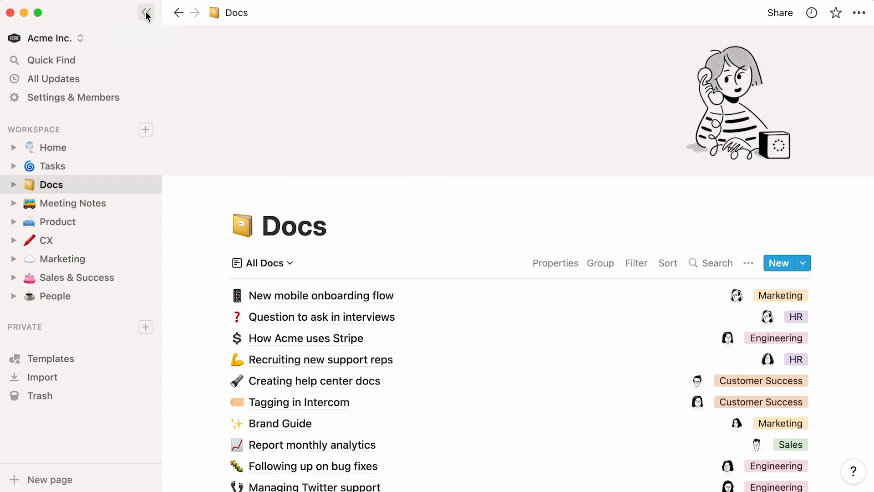
{"action": "left_click", "coordinate": [147, 12]}
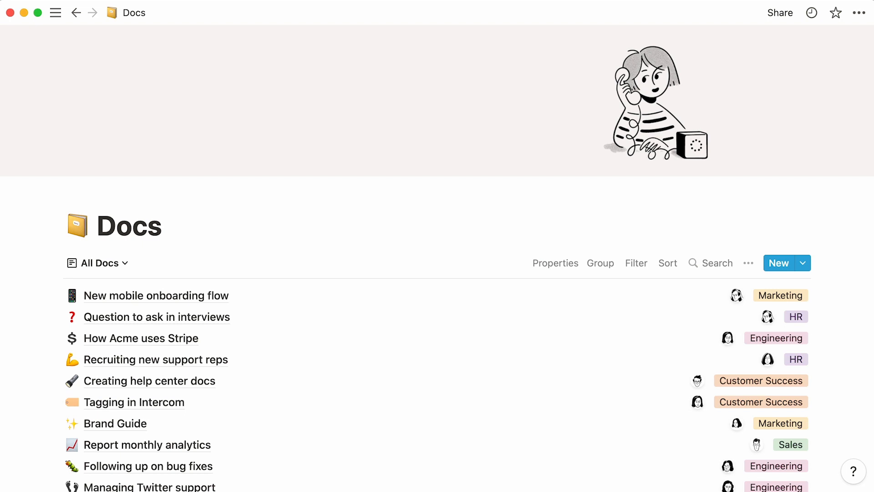
{"action": "scroll", "scroll_direction": "down", "scroll_amount": 3}
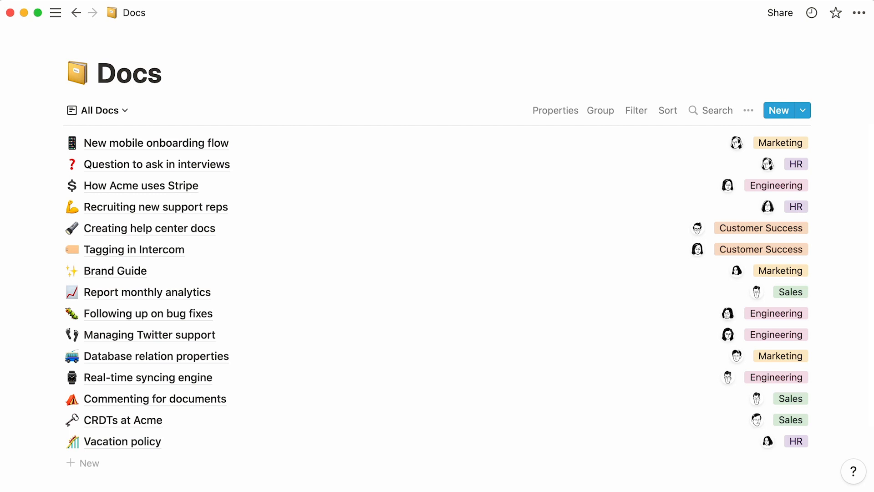
{"action": "left_click", "coordinate": [115, 270]}
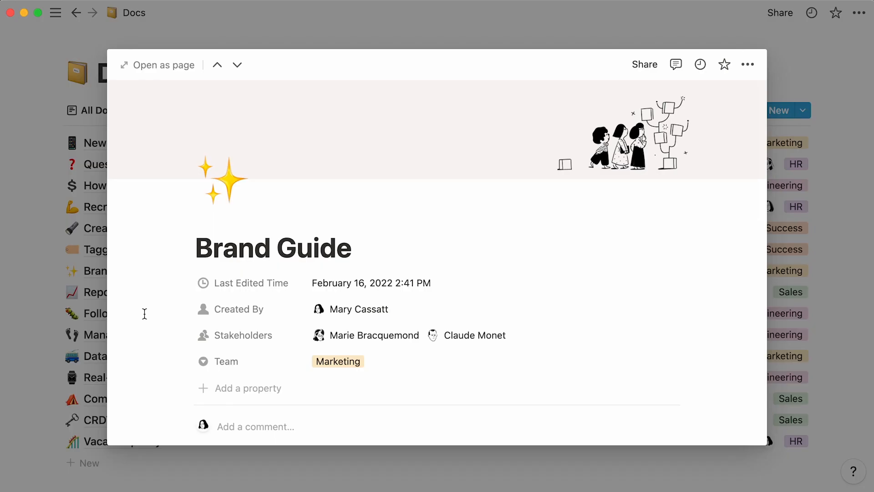
{"action": "scroll", "scroll_direction": "down", "scroll_amount": 3}
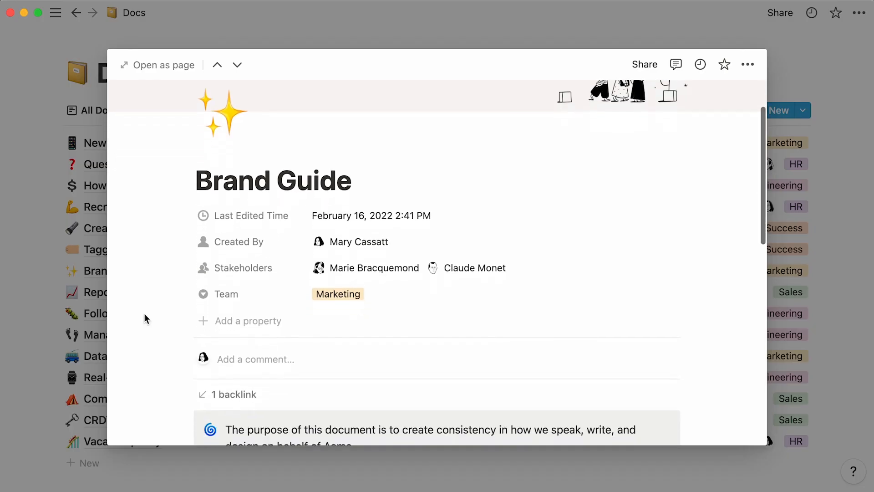
{"action": "scroll", "scroll_direction": "down", "scroll_amount": 3}
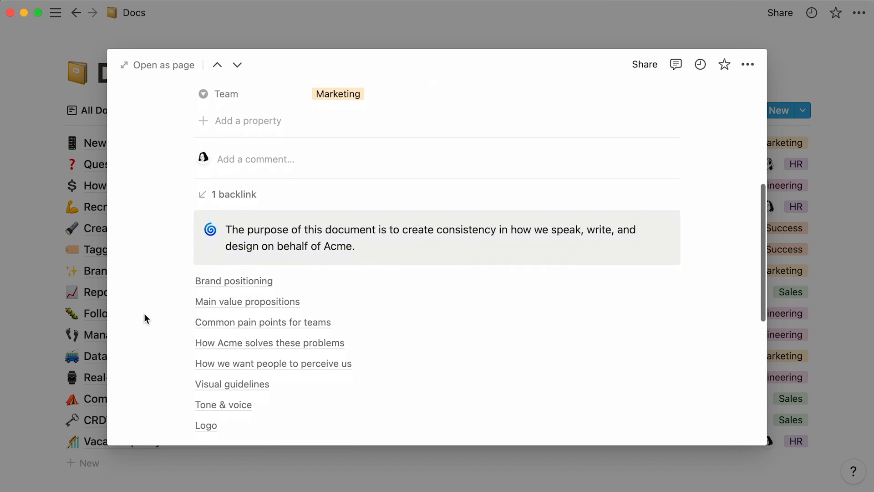
{"action": "mouse_move", "coordinate": [144, 313]}
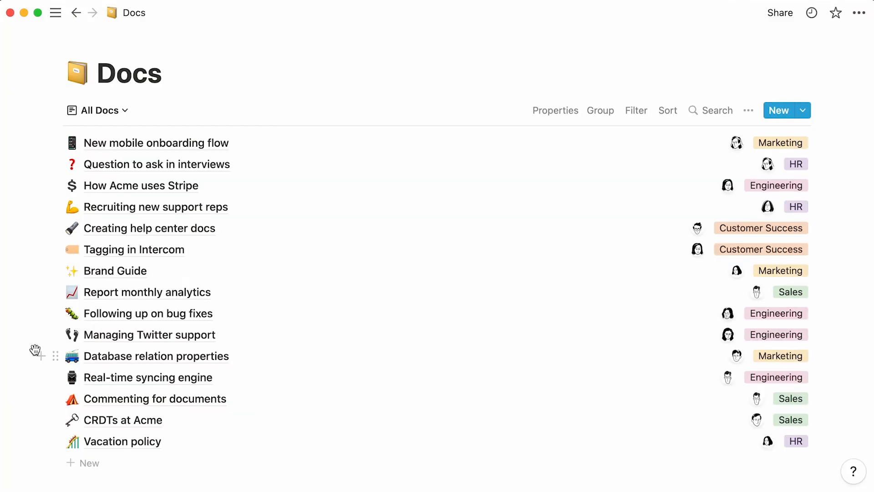
{"action": "left_click", "coordinate": [121, 441]}
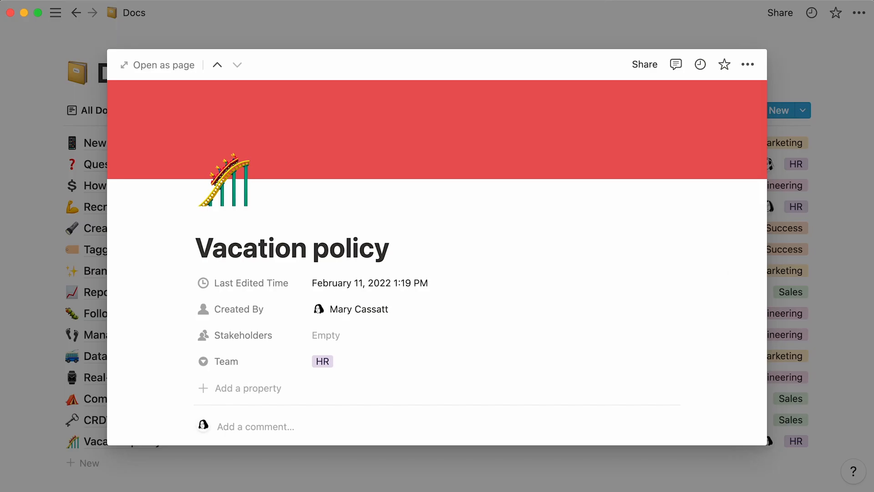
{"action": "scroll", "scroll_direction": "down", "scroll_amount": 3}
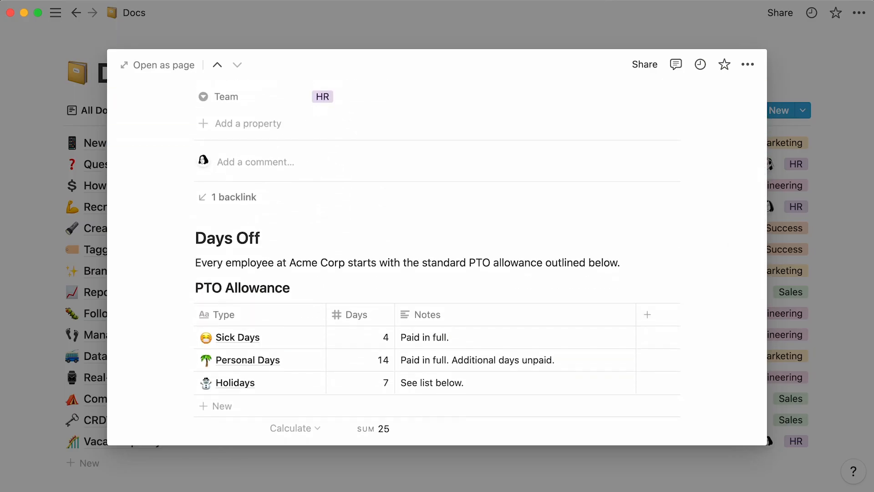
{"action": "scroll", "scroll_direction": "down", "scroll_amount": 3}
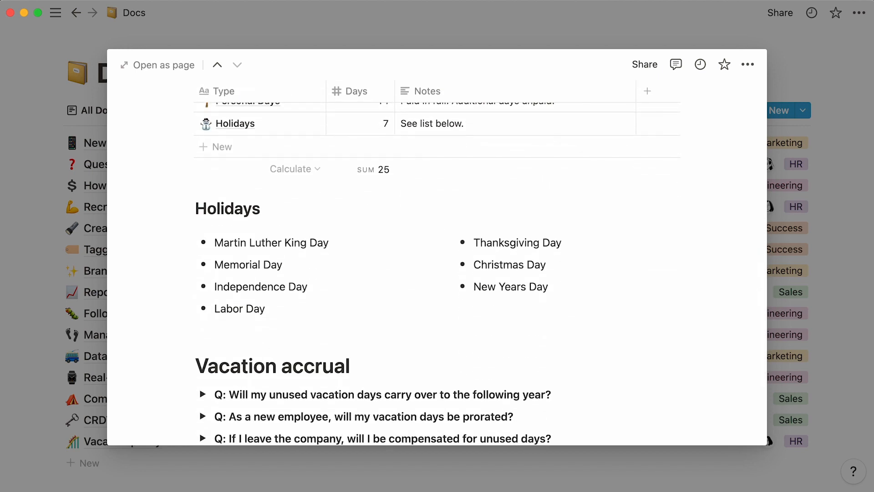
{"action": "scroll", "scroll_direction": "down", "scroll_amount": 3}
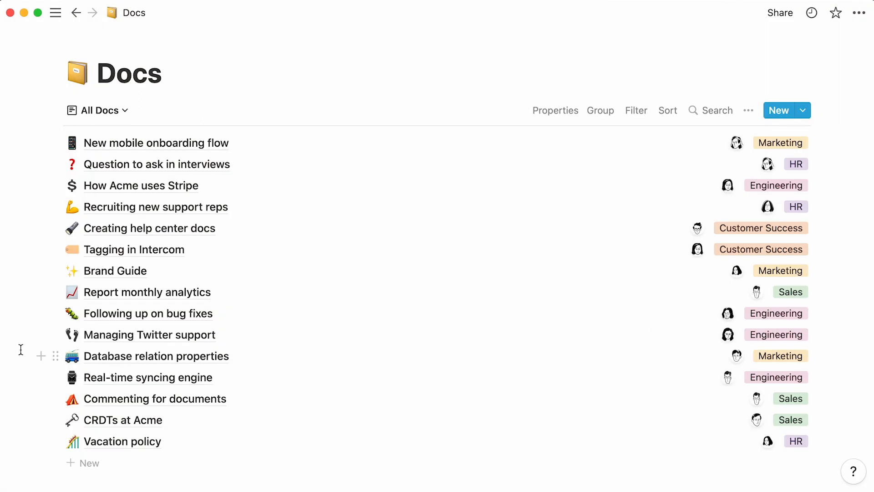
{"action": "left_click", "coordinate": [141, 185]}
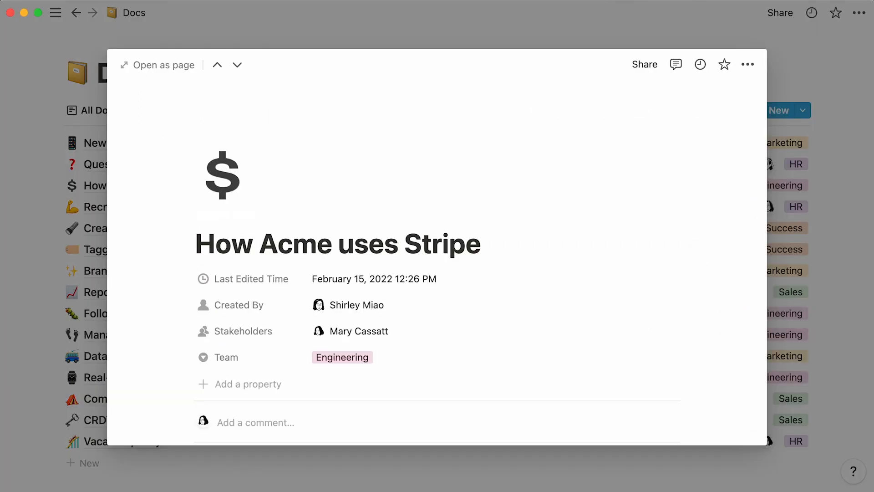
{"action": "scroll", "scroll_direction": "down", "scroll_amount": 3}
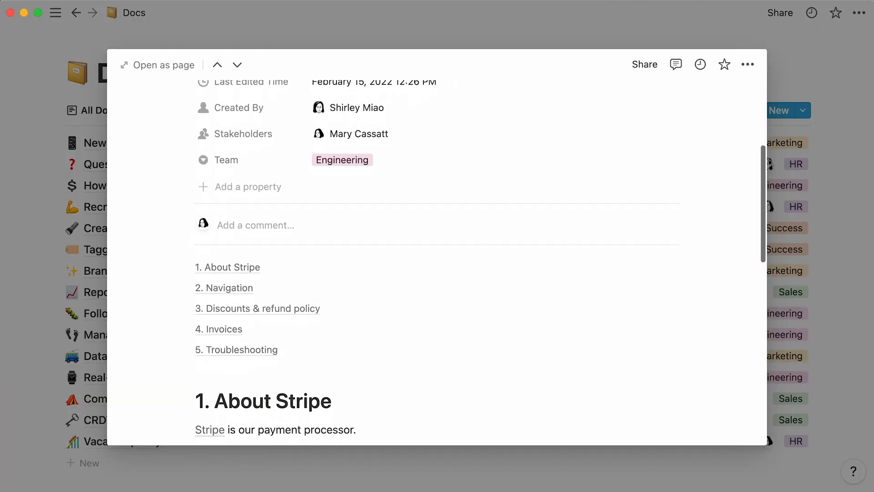
{"action": "scroll", "scroll_direction": "down", "scroll_amount": 3}
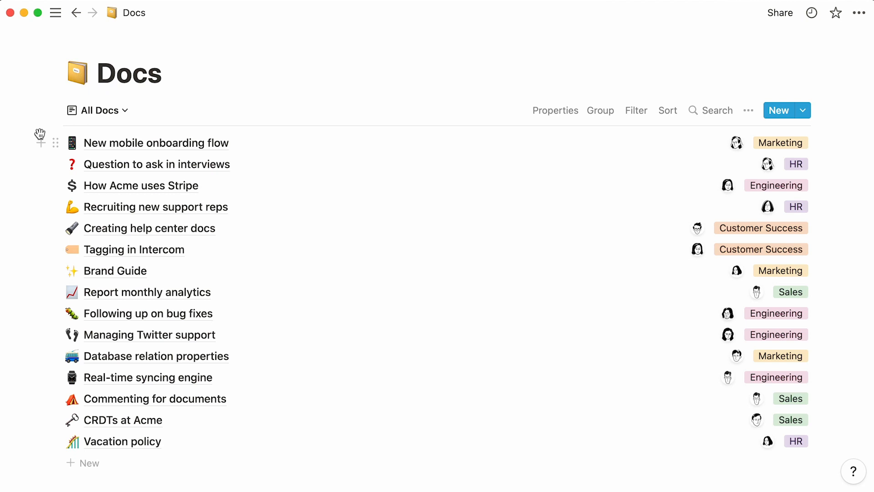
{"action": "mouse_move", "coordinate": [43, 134]}
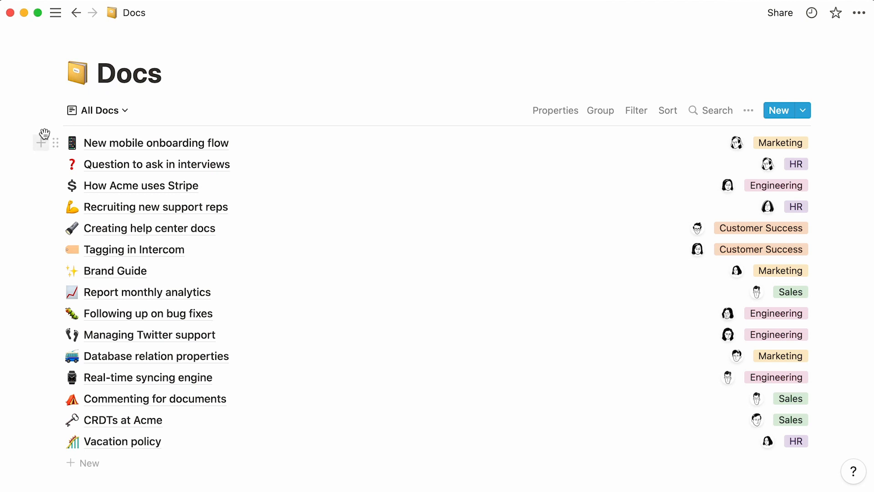
Preview the Docs database as boards grouped by owner and by team.
{"action": "left_click", "coordinate": [99, 110]}
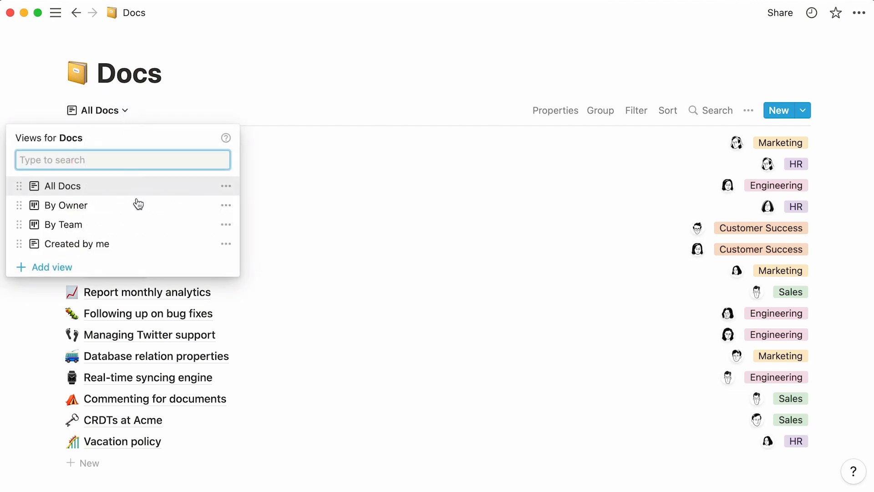
{"action": "left_click", "coordinate": [65, 204]}
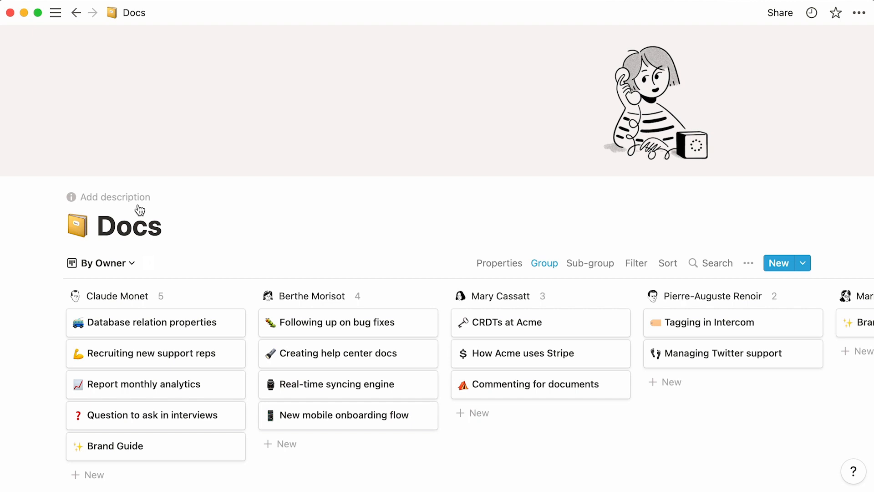
{"action": "left_click", "coordinate": [102, 263]}
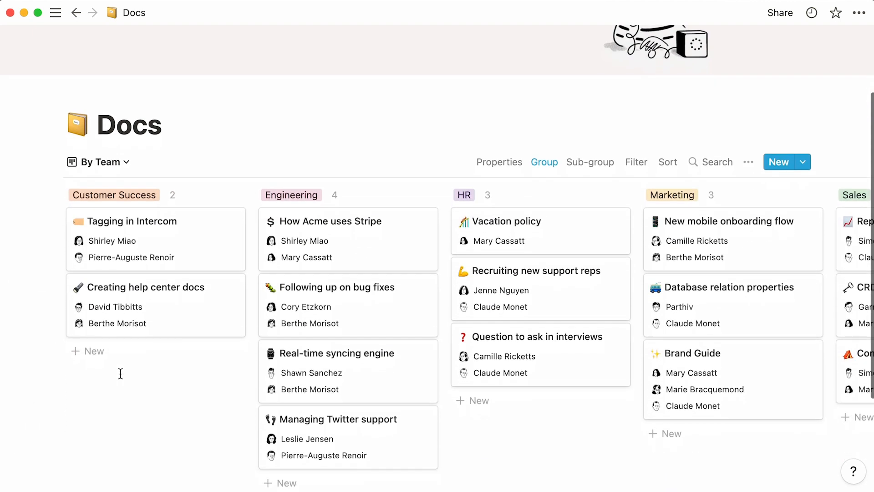
Switch to the Created by me view and inspect its filter.
{"action": "left_click", "coordinate": [98, 162]}
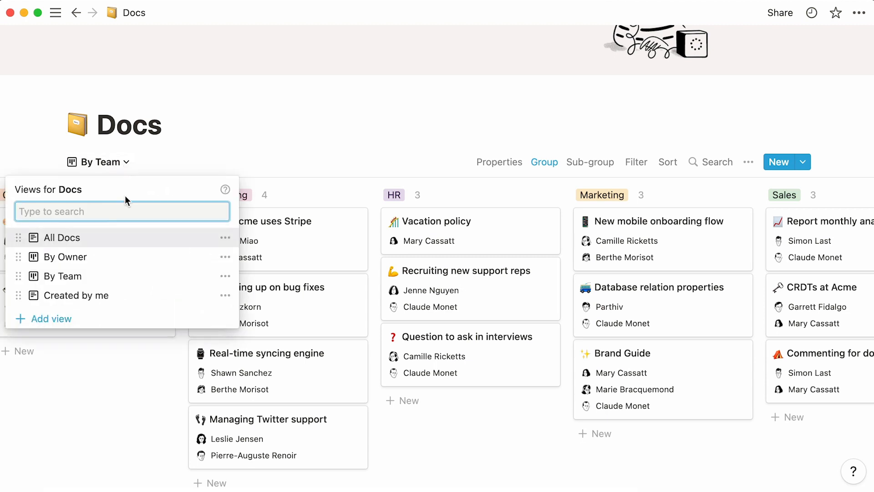
{"action": "left_click", "coordinate": [69, 295]}
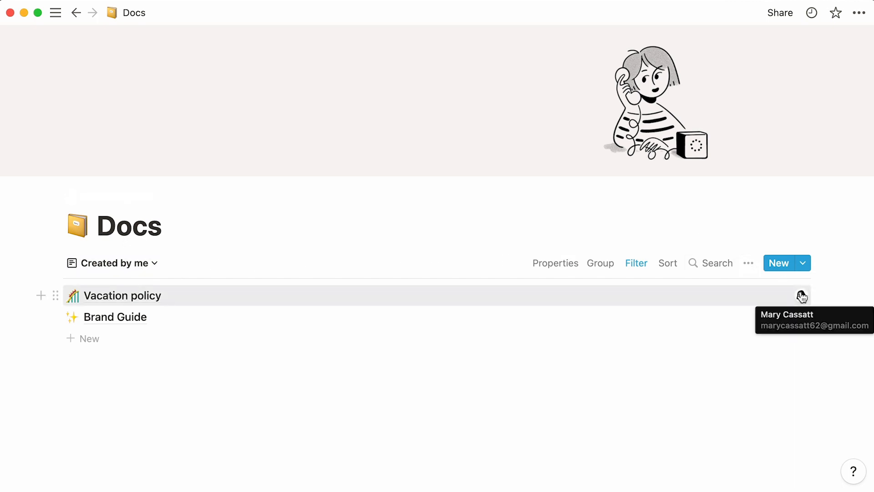
{"action": "left_click", "coordinate": [636, 263]}
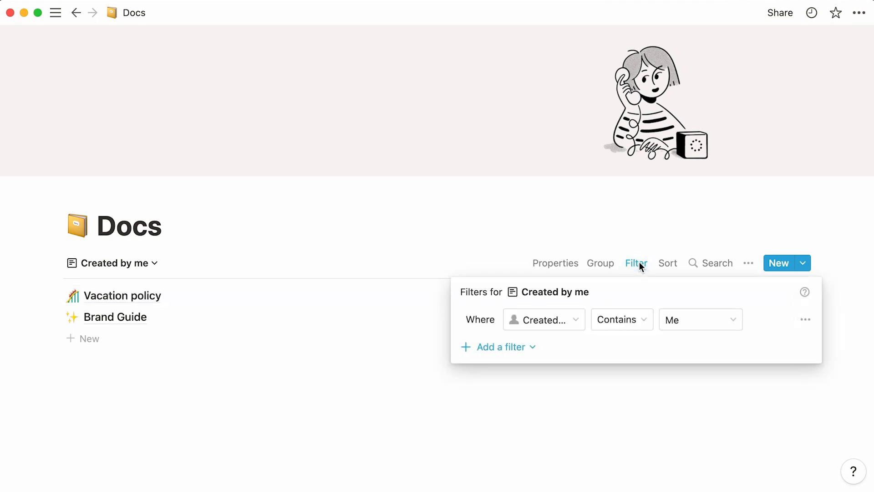
{"action": "left_click", "coordinate": [699, 319]}
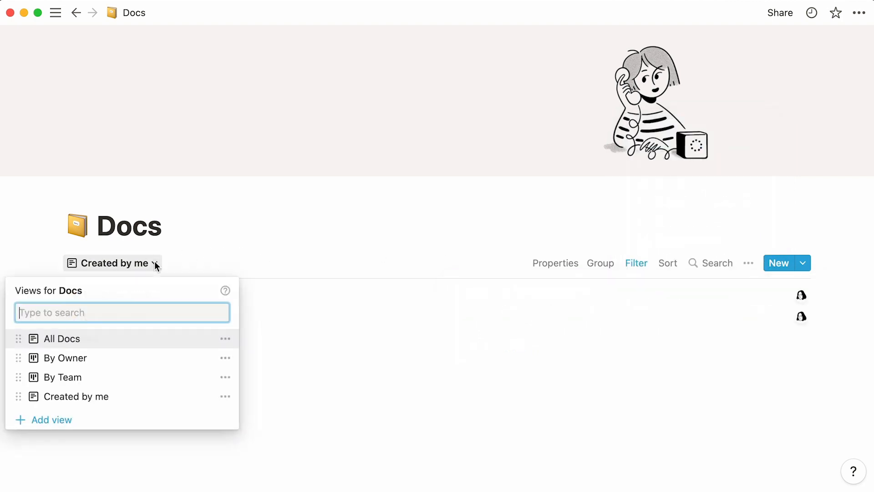
Sort the All Docs view by Last Edited Time, descending.
{"action": "left_click", "coordinate": [61, 338]}
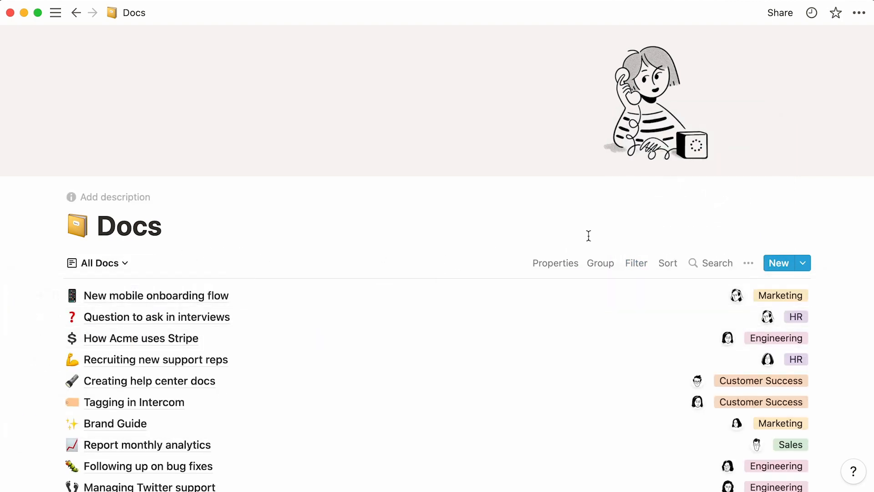
{"action": "left_click", "coordinate": [667, 262]}
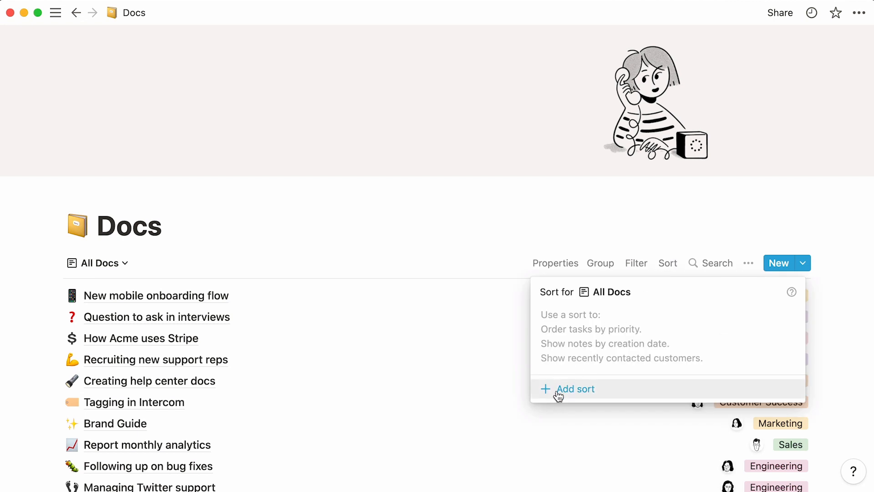
{"action": "left_click", "coordinate": [575, 388]}
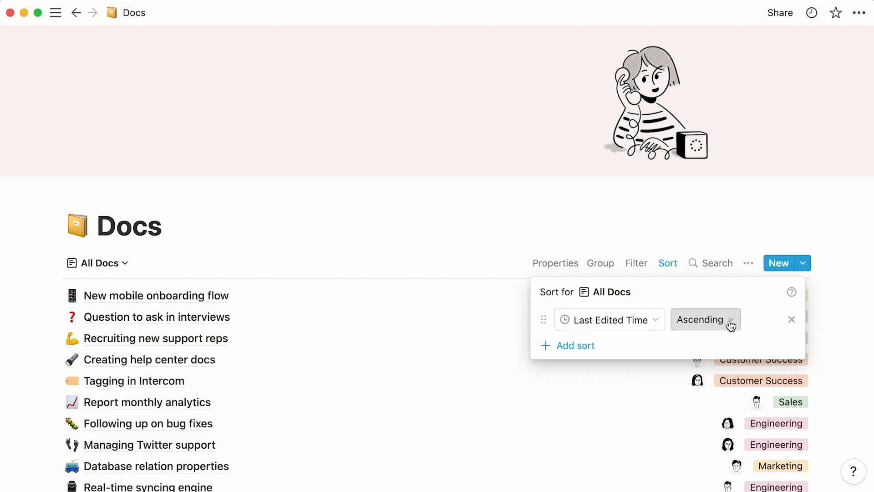
{"action": "left_click", "coordinate": [703, 320]}
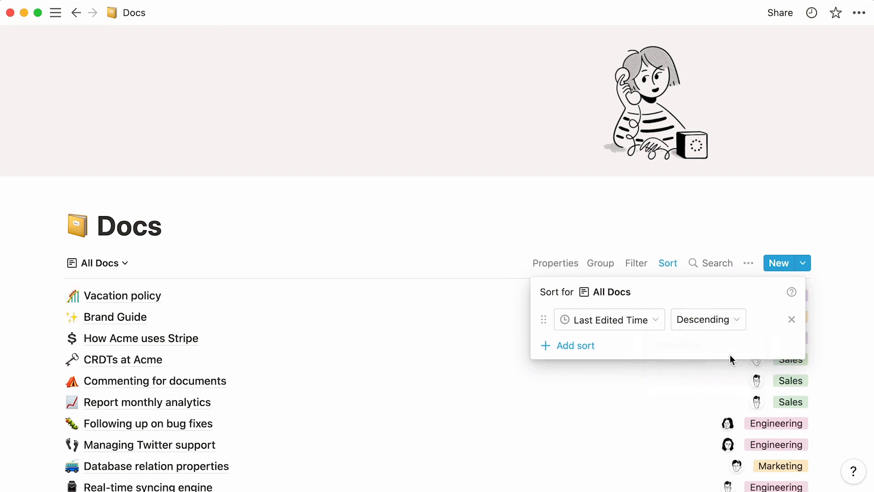
{"action": "left_click", "coordinate": [55, 12]}
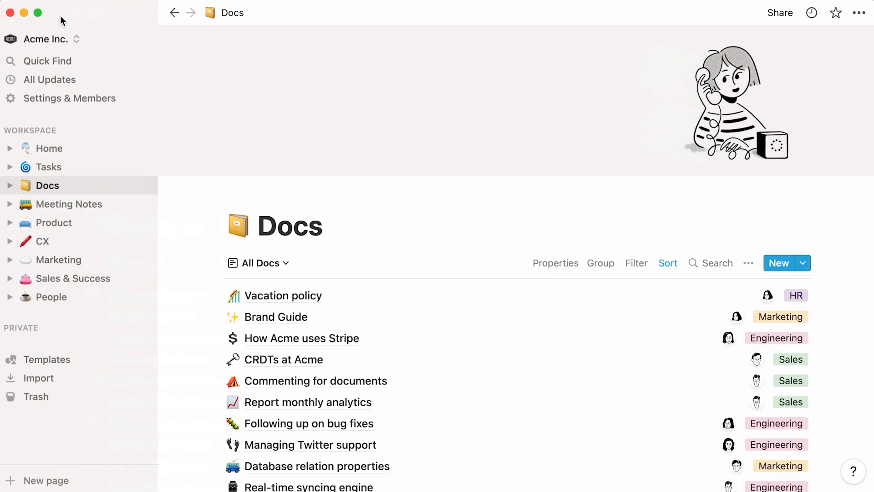
Open Meeting Notes, hide the sidebar, and preview the Eng Weekly 02-14-2022 note's sections.
{"action": "left_click", "coordinate": [73, 204]}
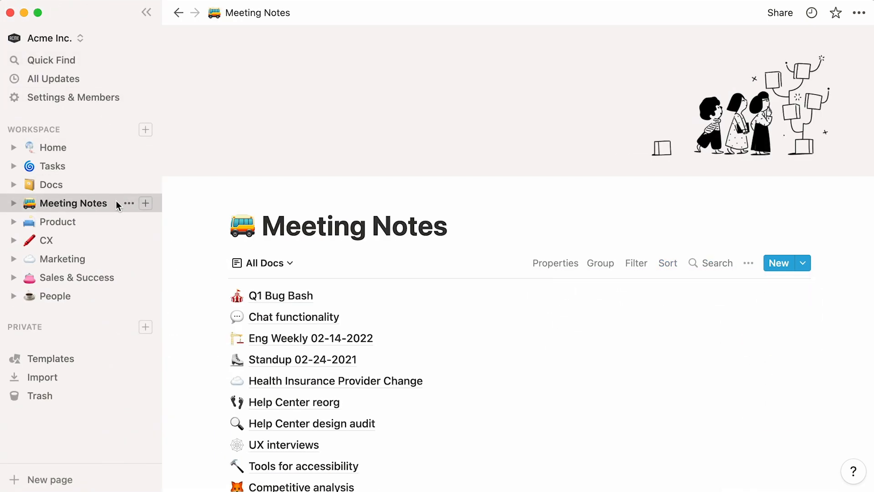
{"action": "left_click", "coordinate": [146, 13]}
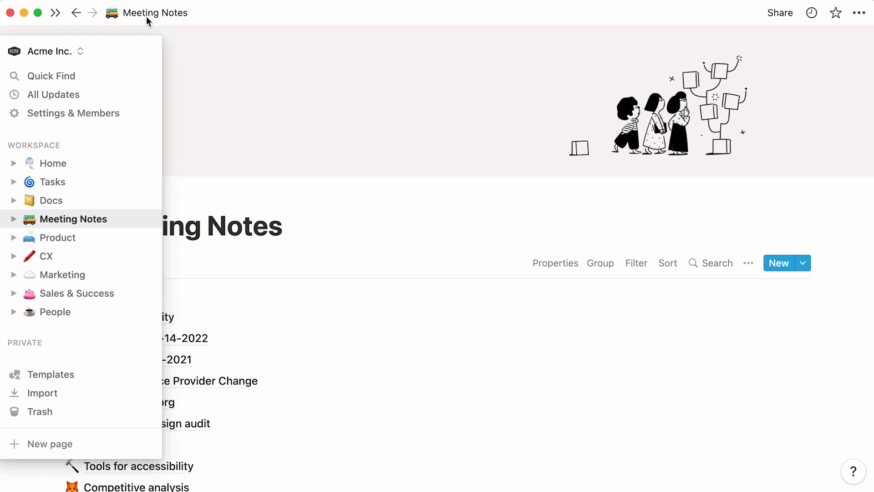
{"action": "left_click", "coordinate": [55, 12]}
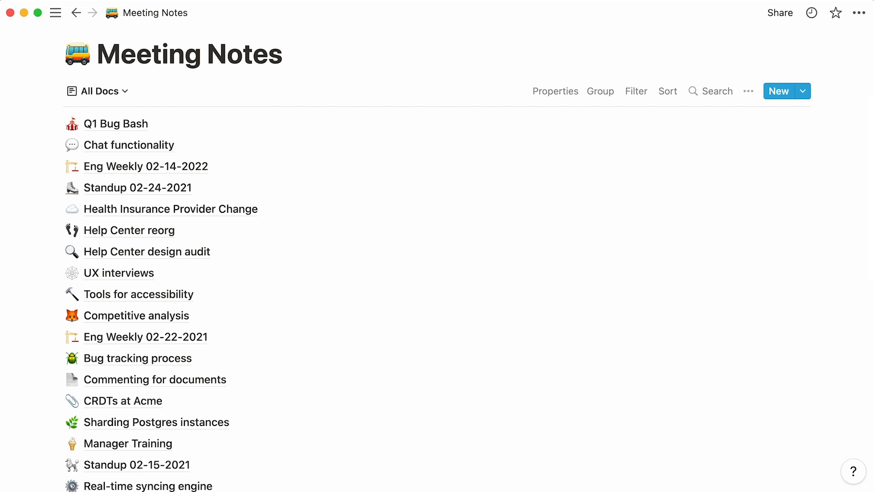
{"action": "mouse_move", "coordinate": [261, 164]}
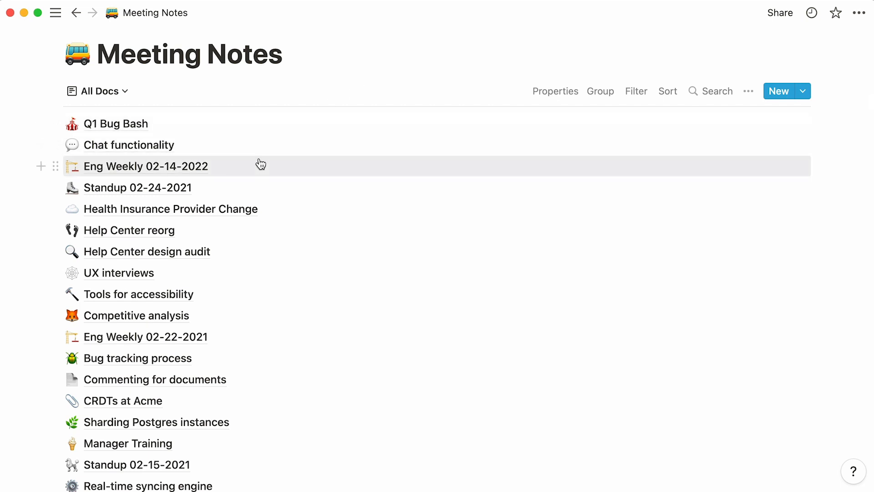
{"action": "left_click", "coordinate": [145, 166]}
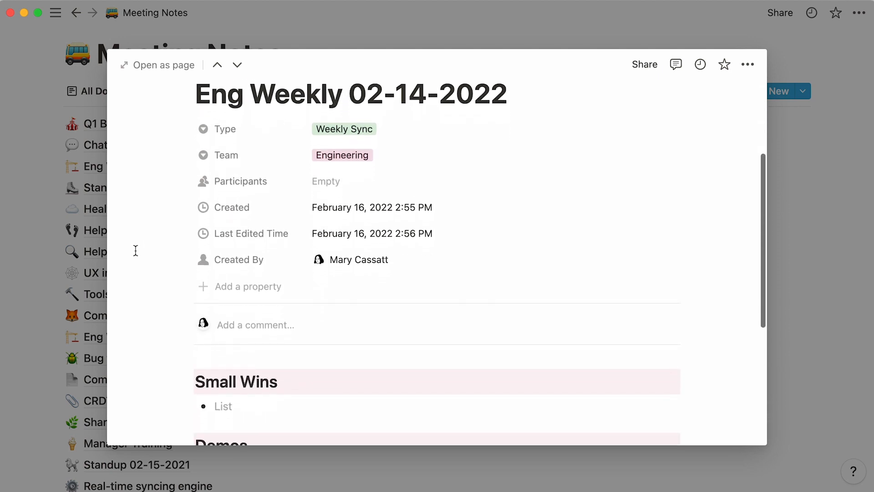
{"action": "scroll", "scroll_direction": "down", "scroll_amount": 3}
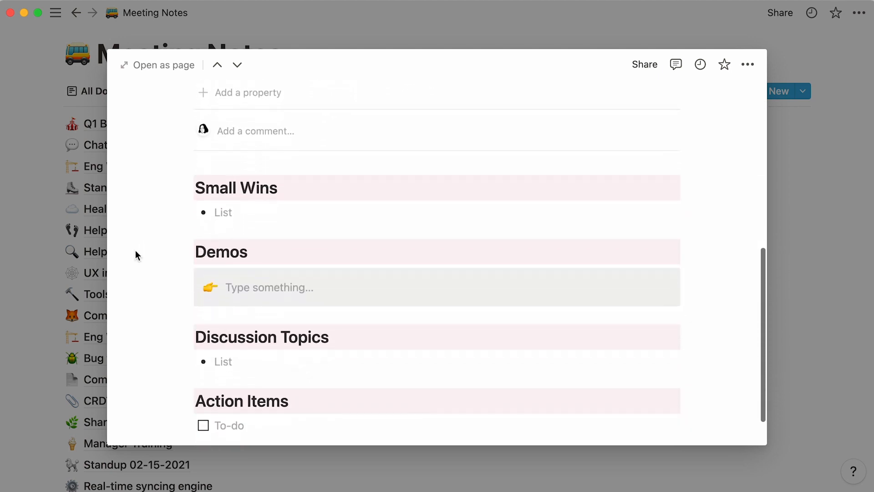
{"action": "scroll", "scroll_direction": "down", "scroll_amount": 3}
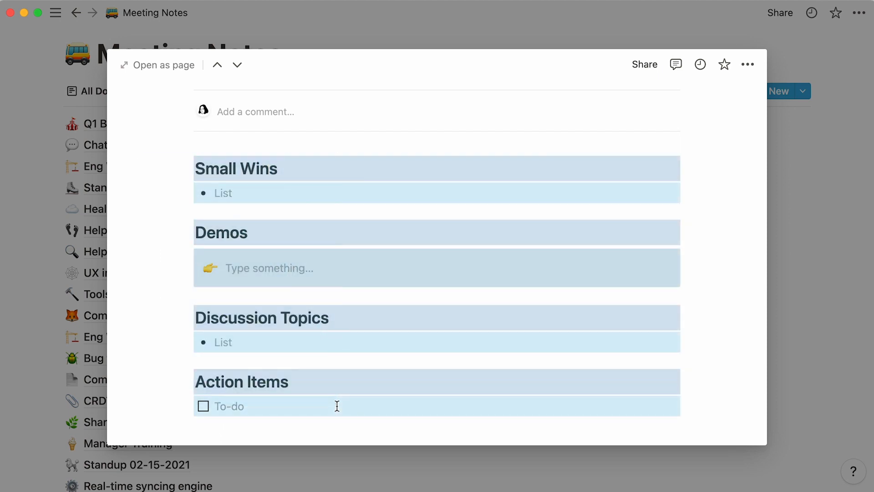
{"action": "mouse_move", "coordinate": [537, 305]}
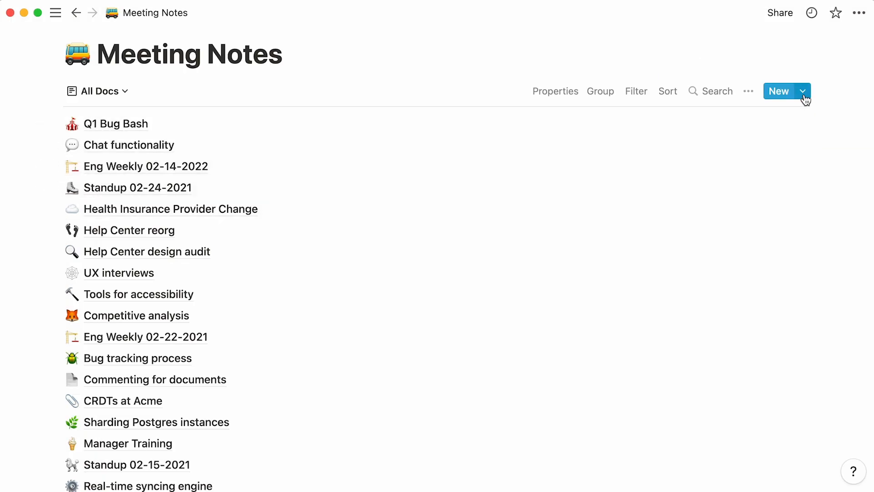
Start a new Meeting Notes template and give it a crane icon.
{"action": "left_click", "coordinate": [802, 91]}
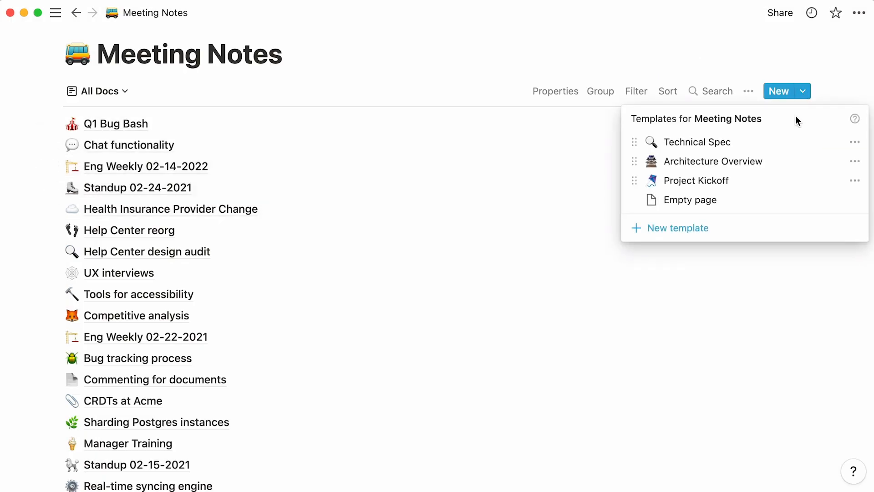
{"action": "left_click", "coordinate": [677, 227]}
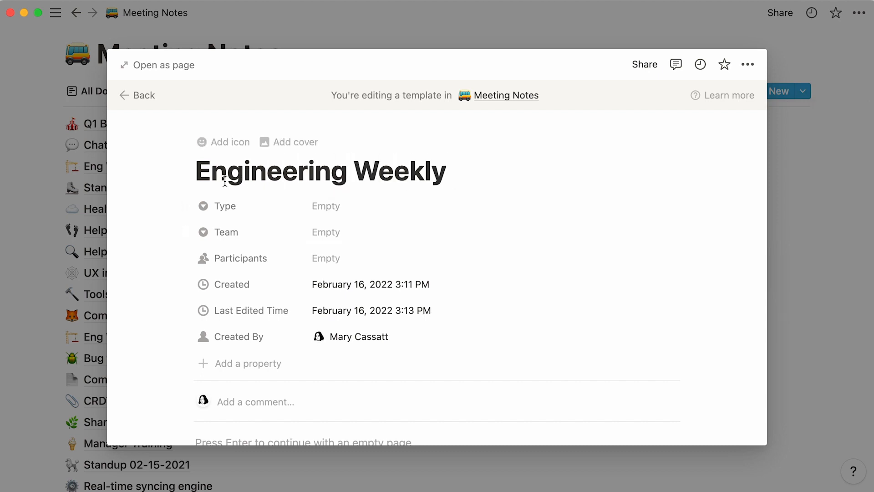
{"action": "left_click", "coordinate": [228, 142]}
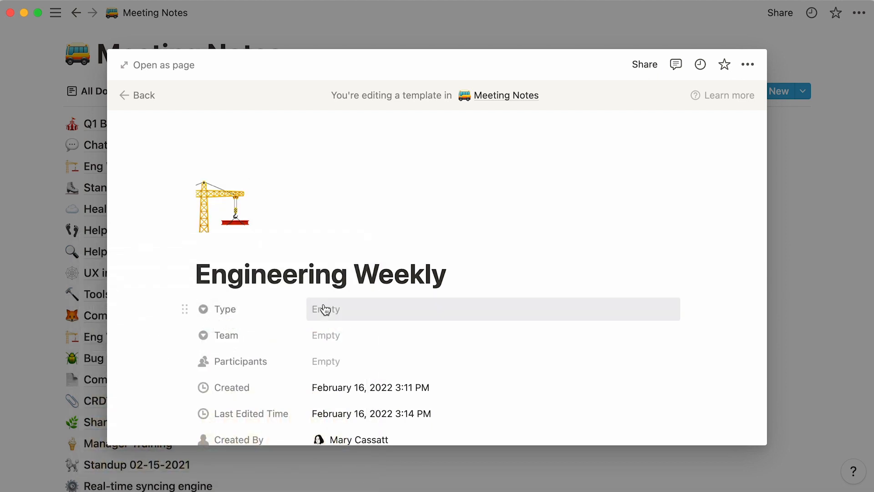
Set the template's Team to Engineering and review its meeting sections.
{"action": "left_click", "coordinate": [326, 309]}
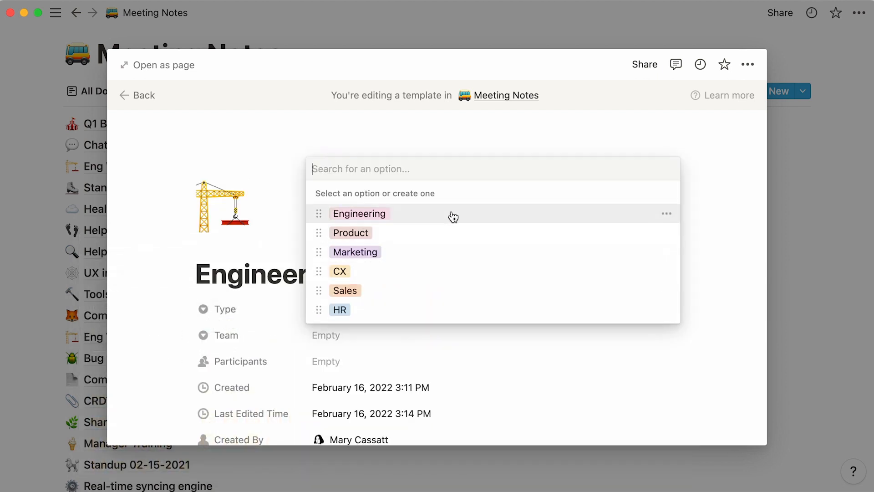
{"action": "left_click", "coordinate": [360, 214]}
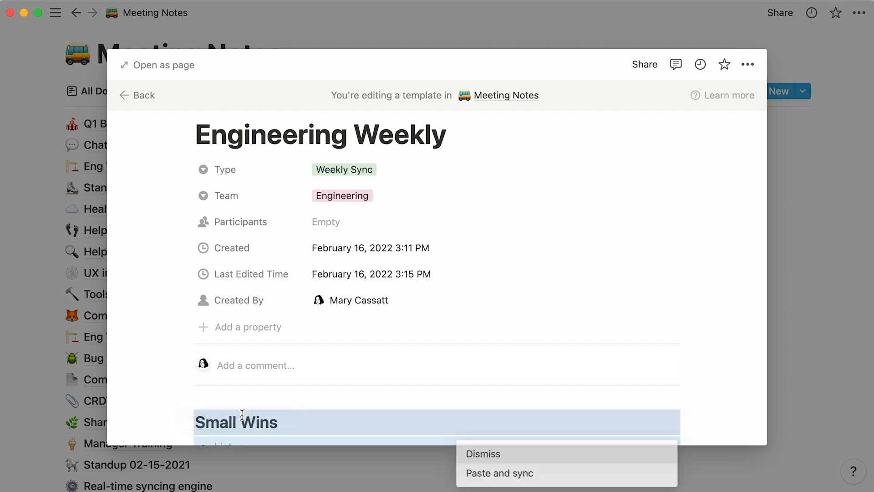
{"action": "scroll", "scroll_direction": "down", "scroll_amount": 3}
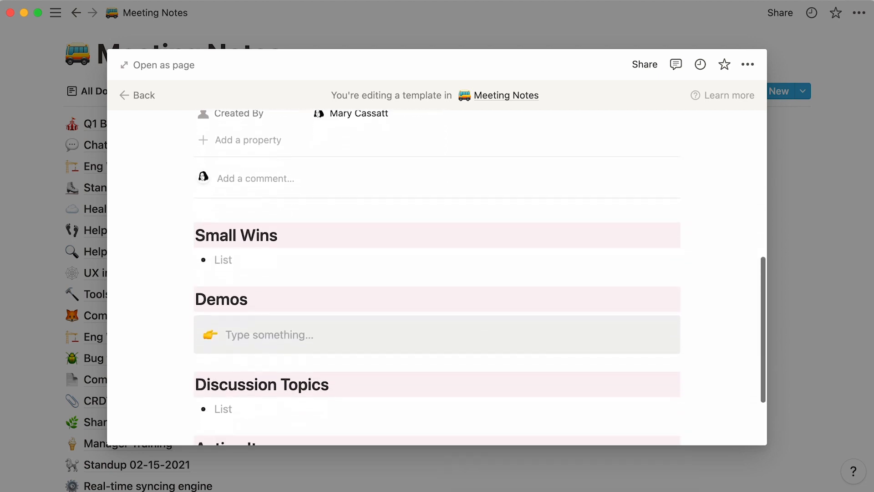
{"action": "scroll", "scroll_direction": "down", "scroll_amount": 3}
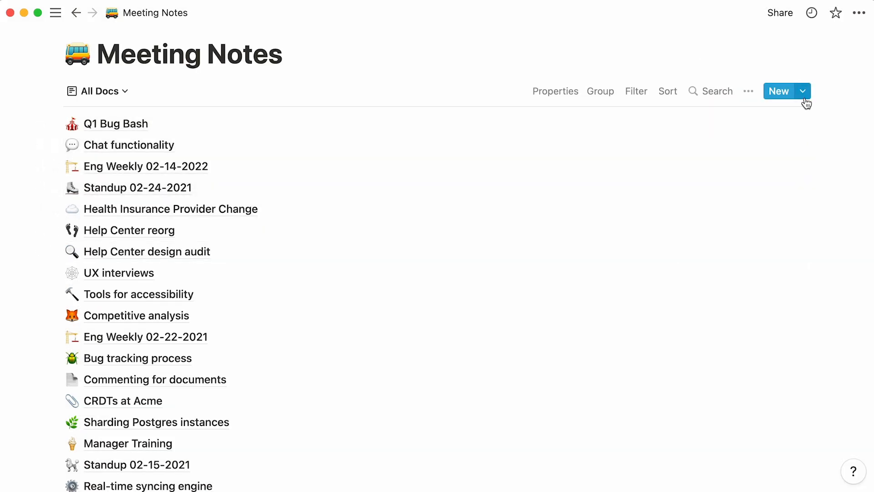
{"action": "left_click", "coordinate": [802, 91]}
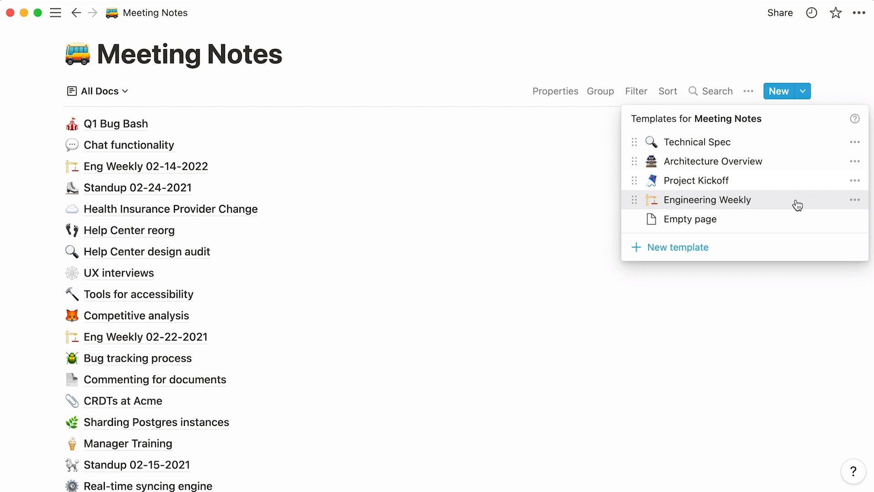
Create a note from the Engineering Weekly template titled Eng Weekly 02-16-2022.
{"action": "left_click", "coordinate": [707, 200]}
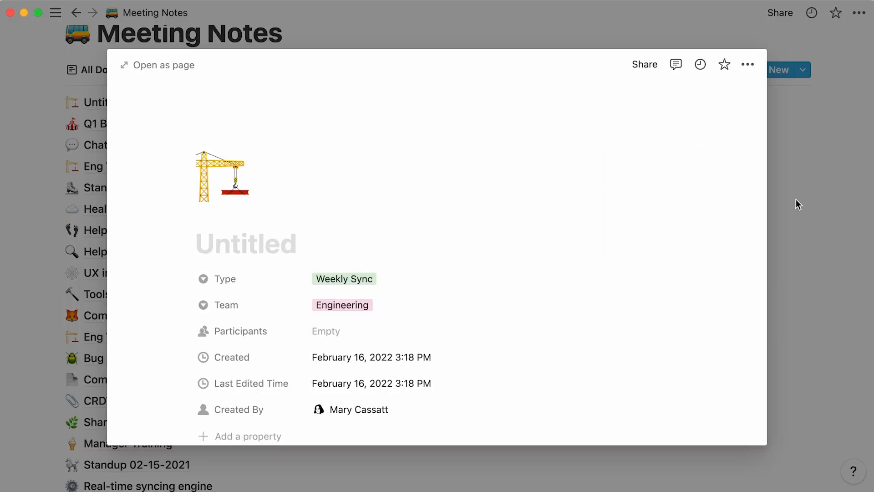
{"action": "type", "text": "Eng Weekly 02-16-202"}
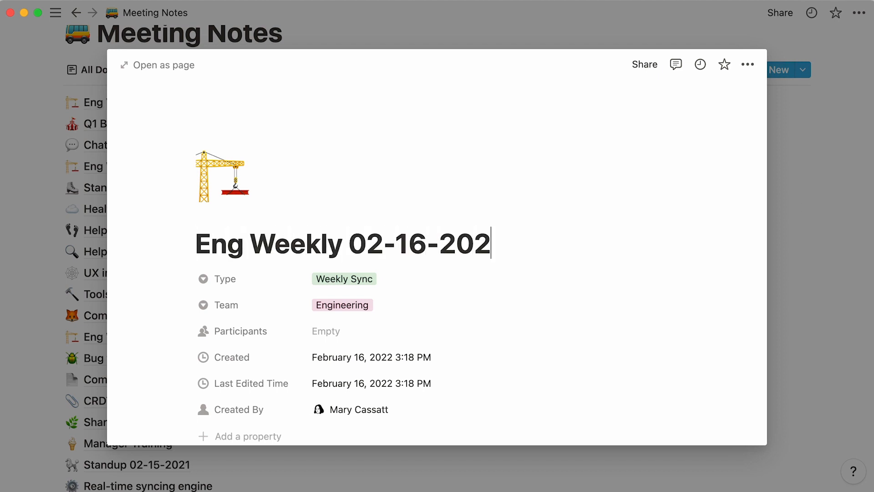
{"action": "scroll", "scroll_direction": "down", "scroll_amount": 3}
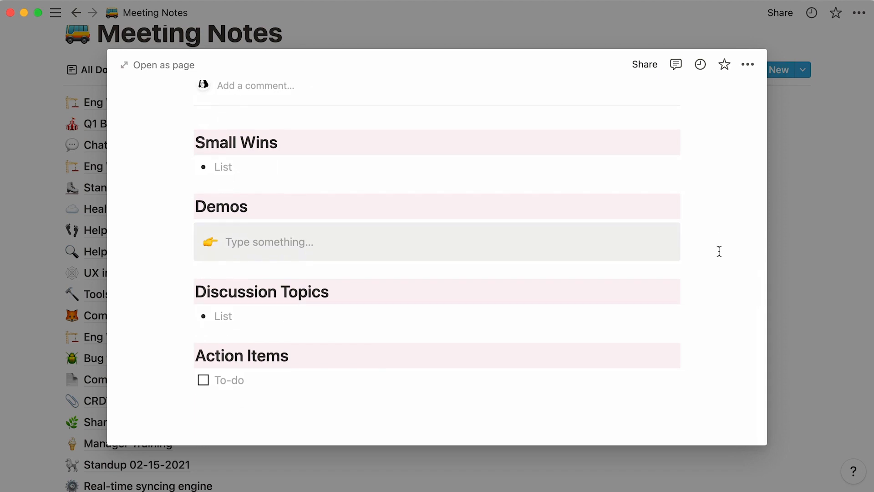
{"action": "mouse_move", "coordinate": [314, 115]}
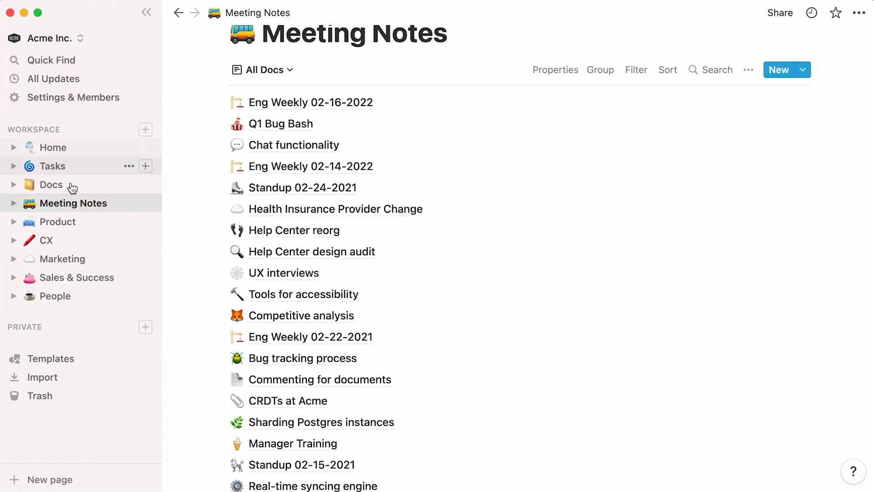
Go to the CX team page and follow its CX career paths & growth link.
{"action": "left_click", "coordinate": [46, 241]}
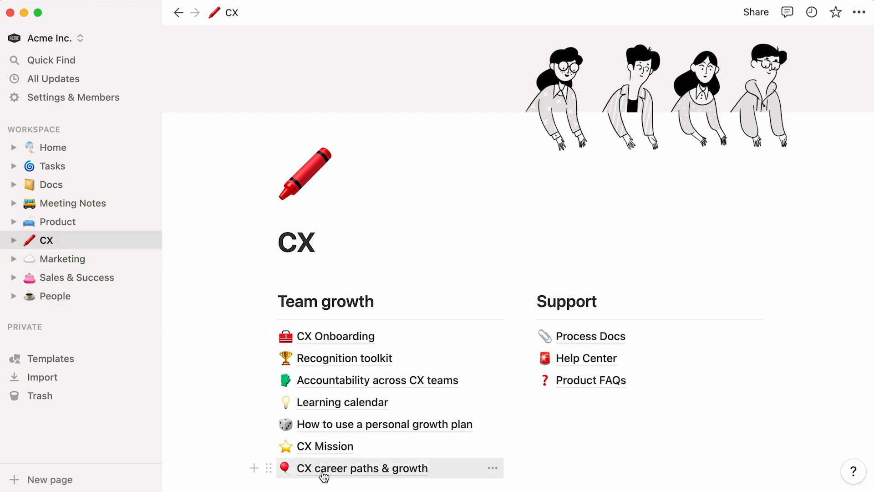
{"action": "left_click", "coordinate": [361, 467]}
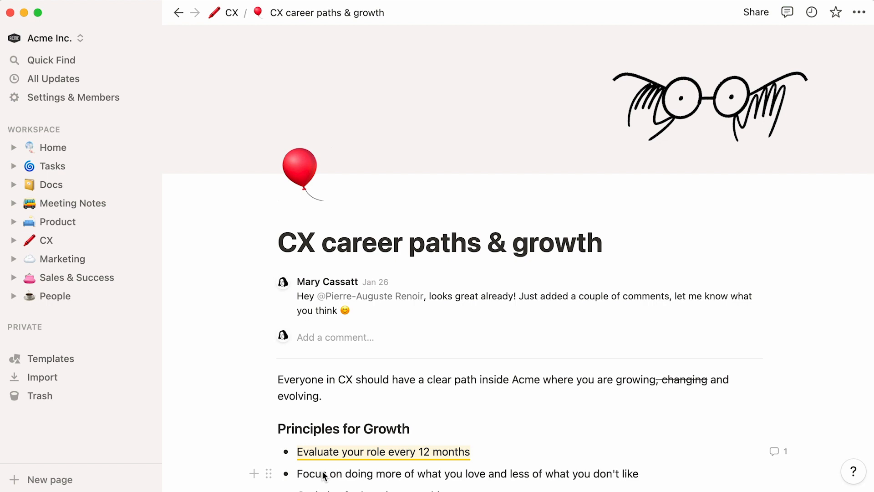
{"action": "mouse_move", "coordinate": [697, 111]}
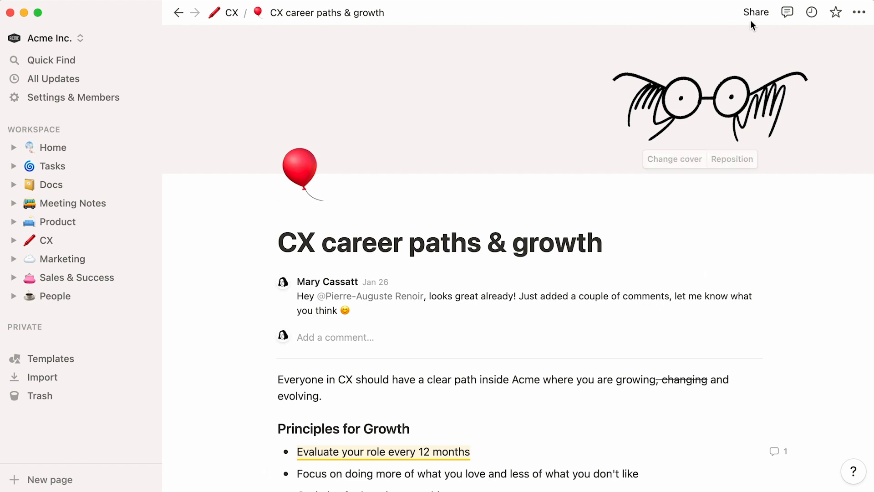
Set Everyone at Acme Inc. to No access and confirm Restrict access.
{"action": "left_click", "coordinate": [757, 13]}
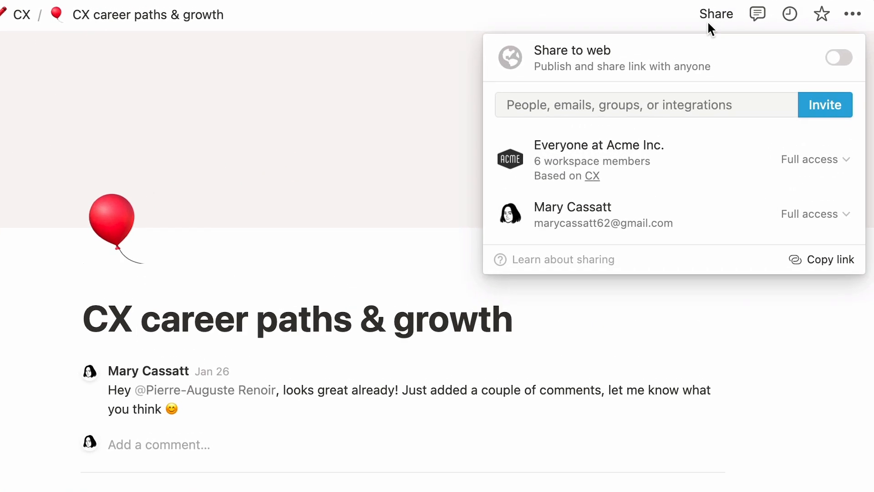
{"action": "mouse_move", "coordinate": [812, 159]}
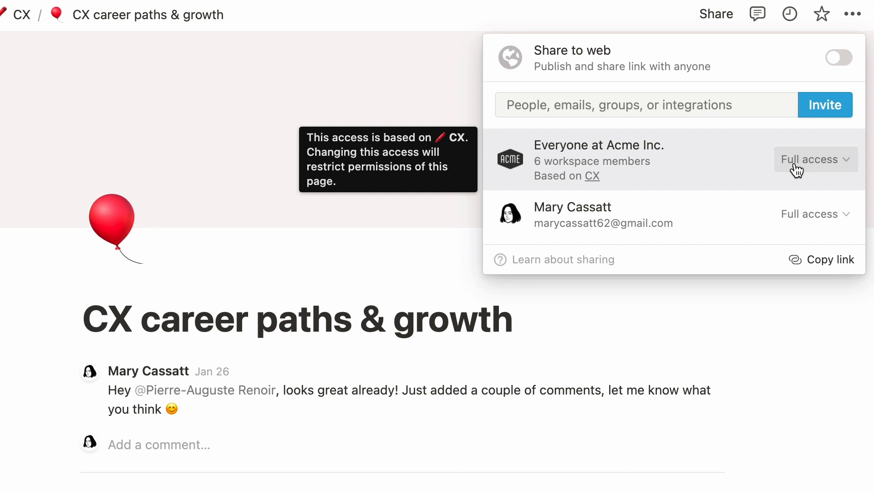
{"action": "mouse_move", "coordinate": [589, 155]}
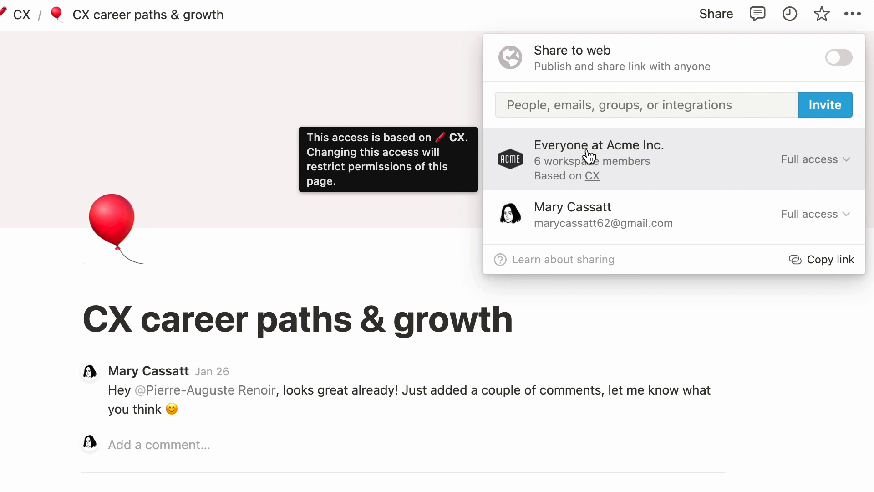
{"action": "left_click", "coordinate": [814, 159]}
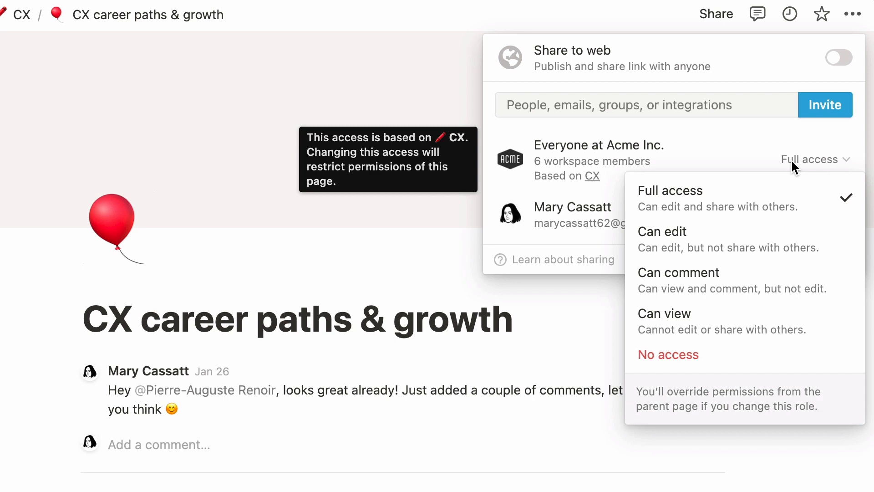
{"action": "left_click", "coordinate": [667, 355]}
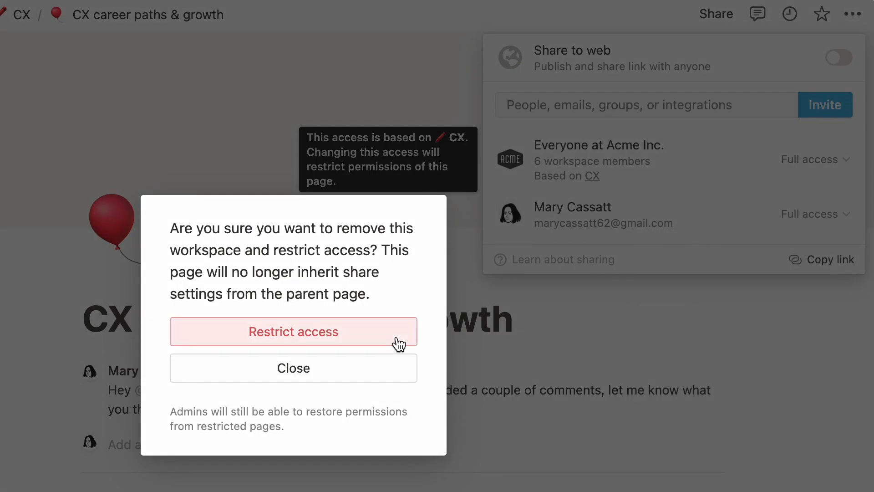
{"action": "left_click", "coordinate": [293, 331]}
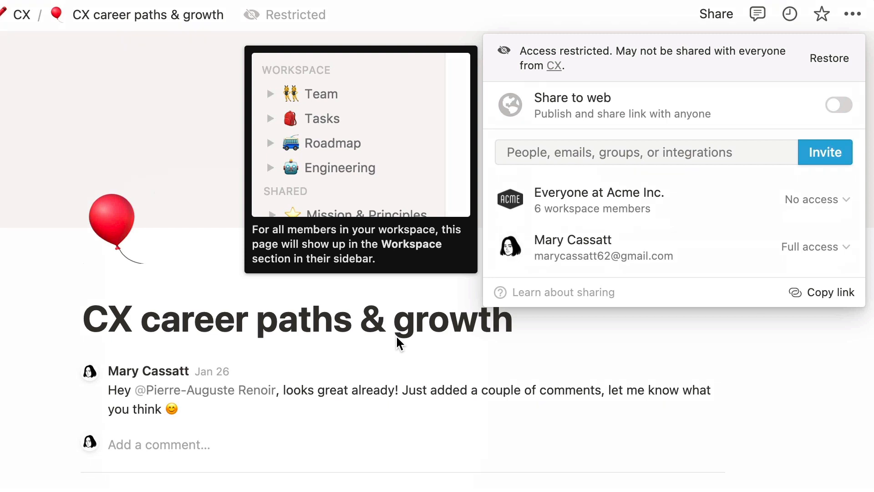
{"action": "mouse_move", "coordinate": [559, 263]}
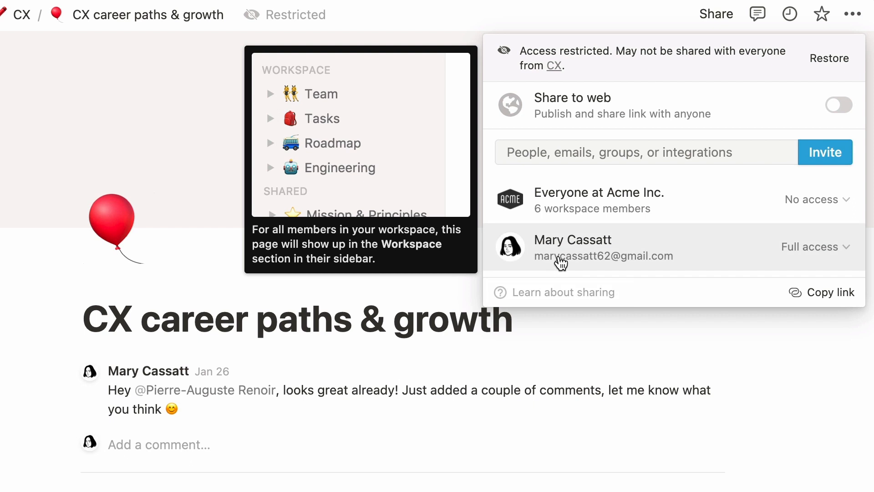
{"action": "mouse_move", "coordinate": [574, 249]}
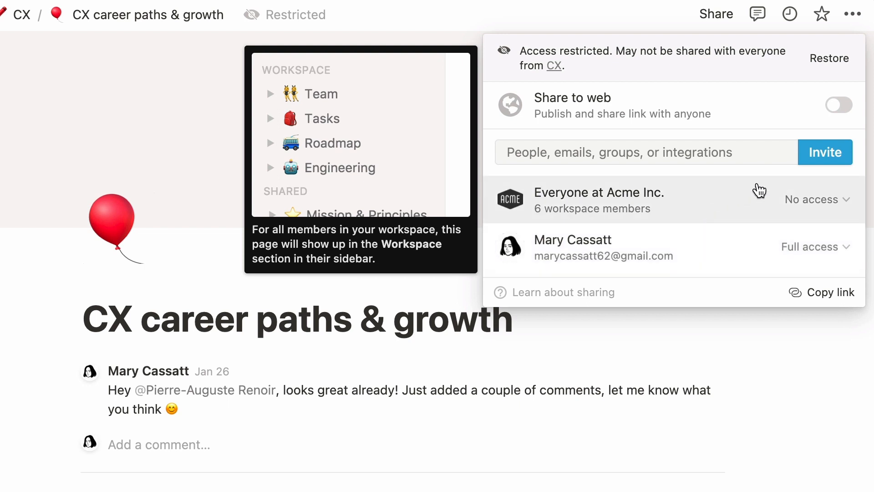
{"action": "left_click", "coordinate": [644, 152]}
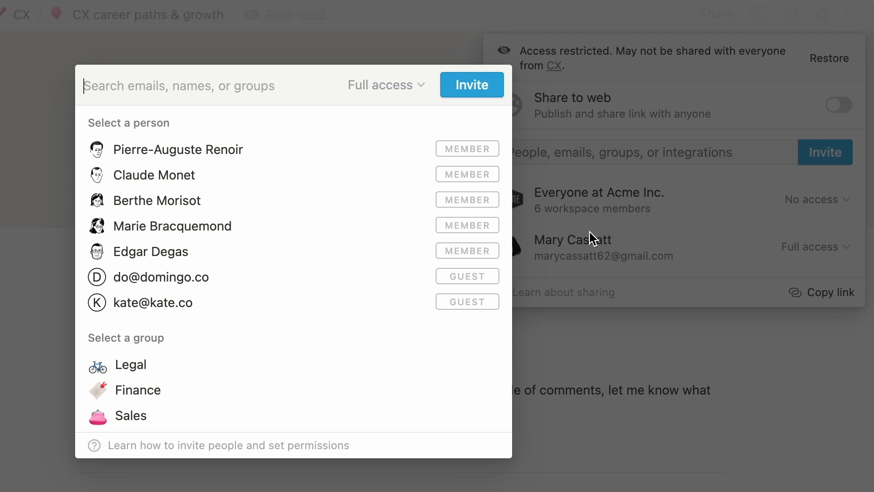
{"action": "scroll", "scroll_direction": "down", "scroll_amount": 3}
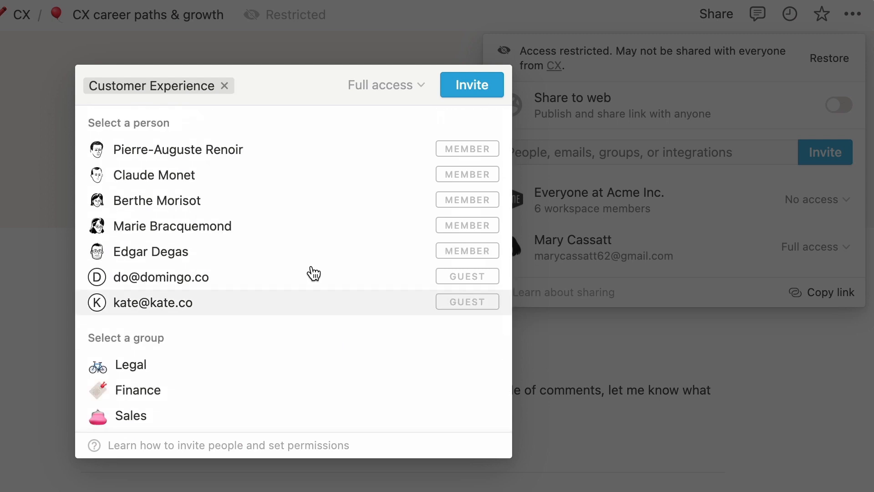
{"action": "type", "text": "edgar"}
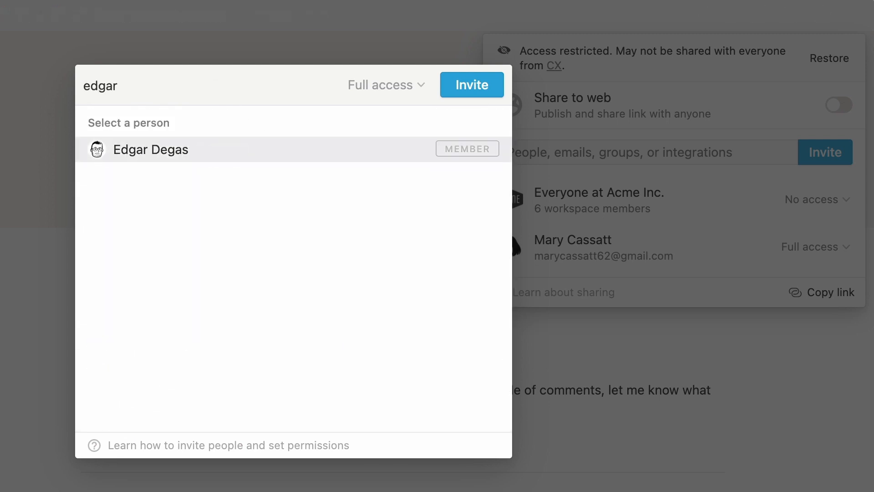
{"action": "left_click", "coordinate": [150, 149]}
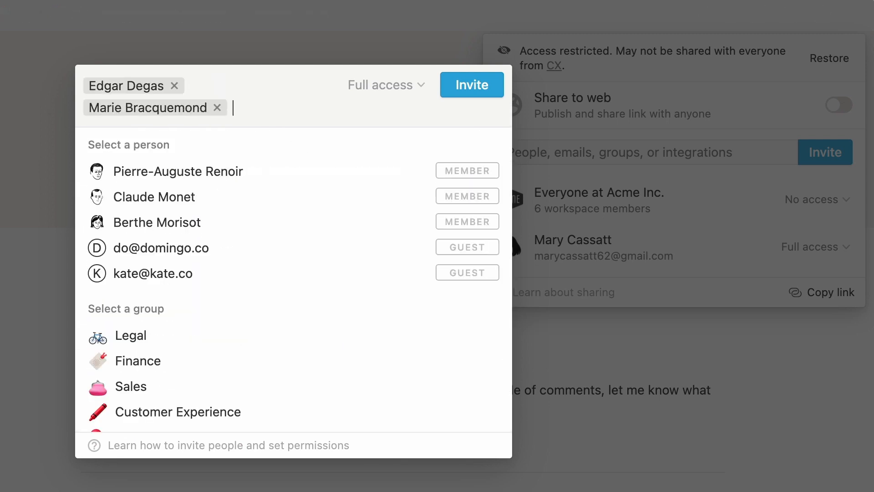
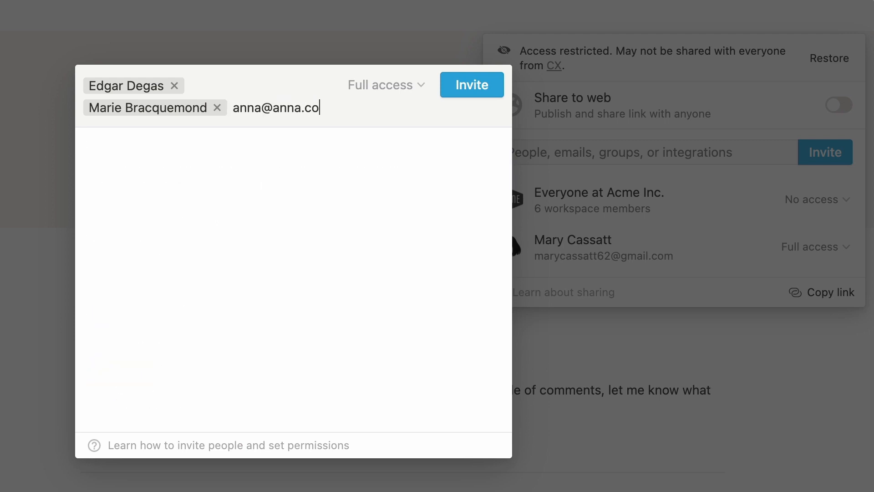
{"action": "key", "text": "Enter"}
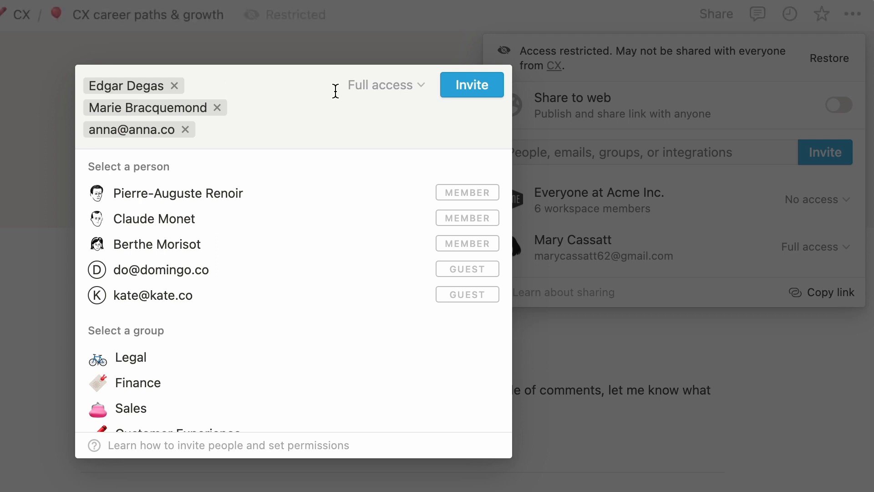
{"action": "left_click", "coordinate": [384, 85]}
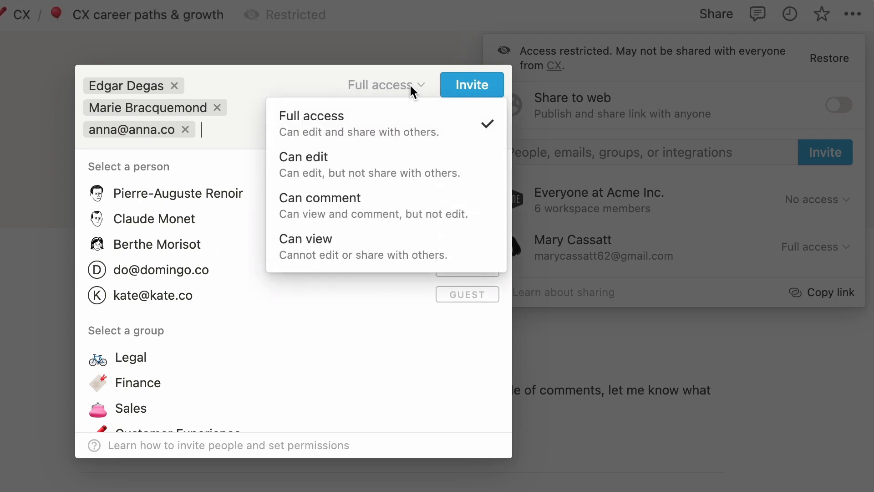
{"action": "mouse_move", "coordinate": [456, 121]}
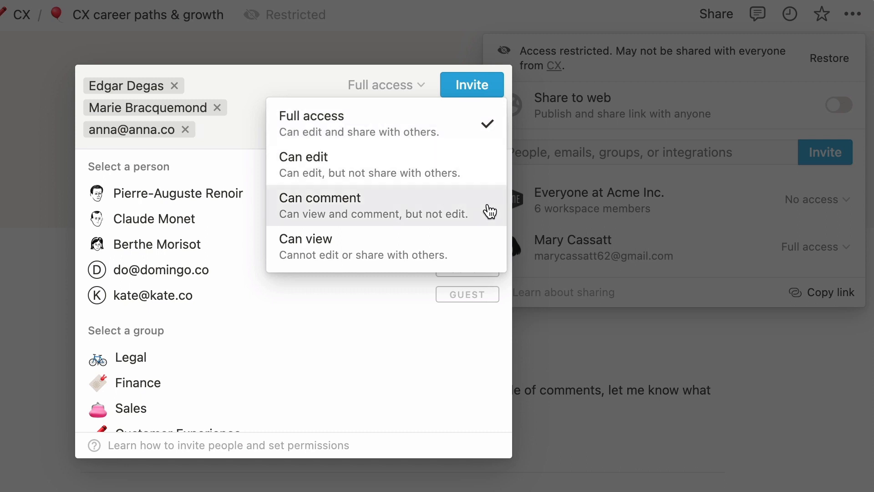
{"action": "mouse_move", "coordinate": [465, 268]}
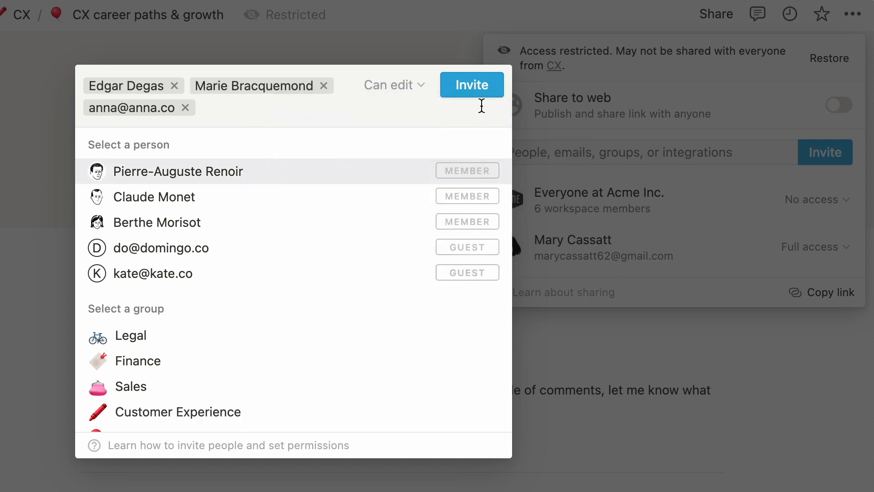
{"action": "left_click", "coordinate": [472, 85]}
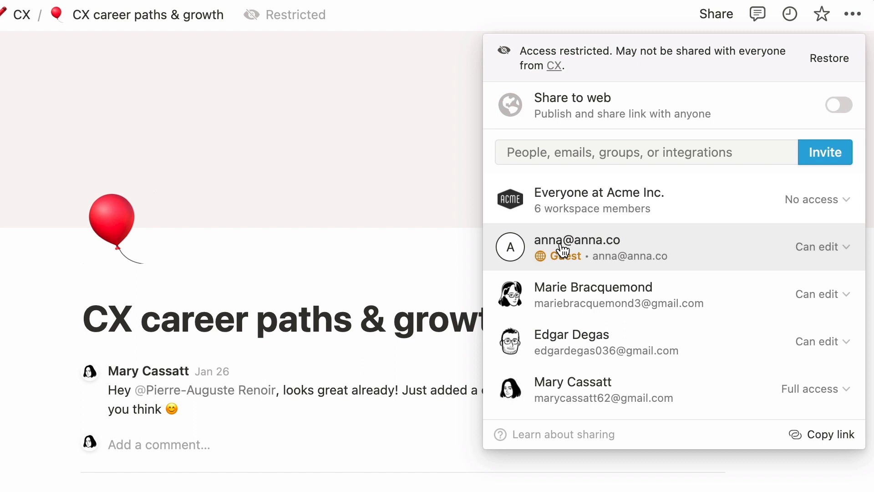
{"action": "mouse_move", "coordinate": [552, 267]}
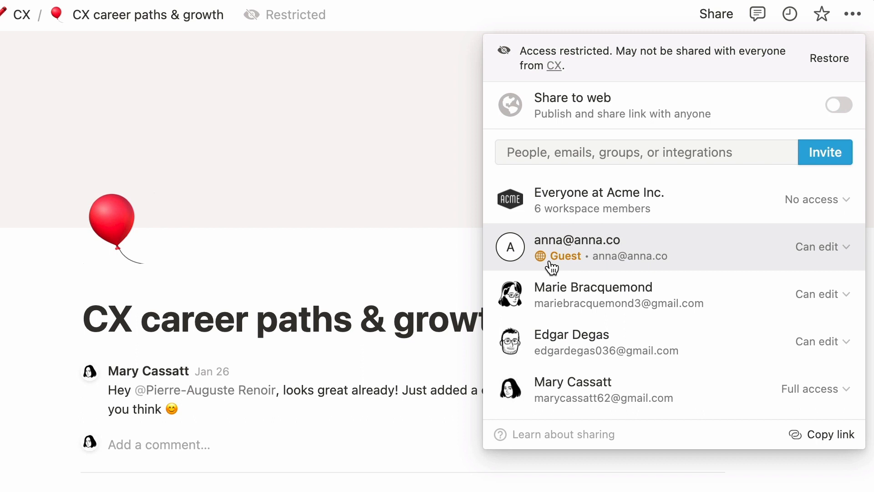
{"action": "mouse_move", "coordinate": [383, 186]}
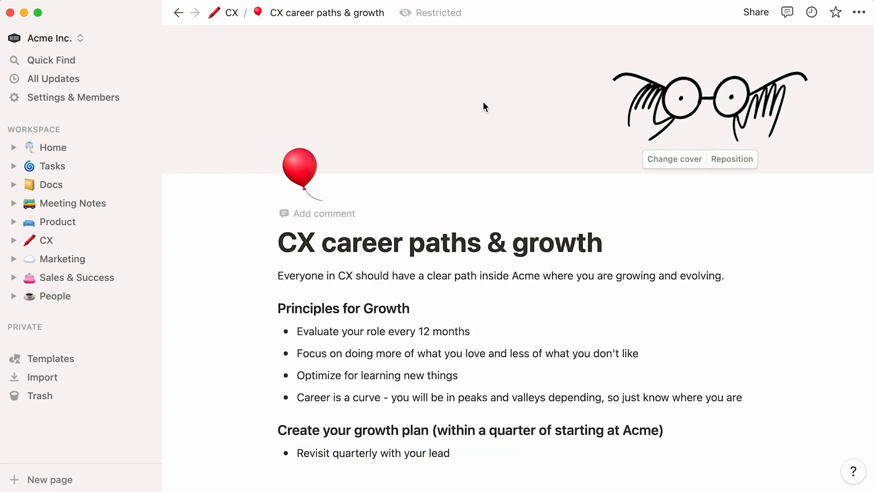
Restore the page's inherited access, then lock the page from the ••• menu.
{"action": "left_click", "coordinate": [755, 12]}
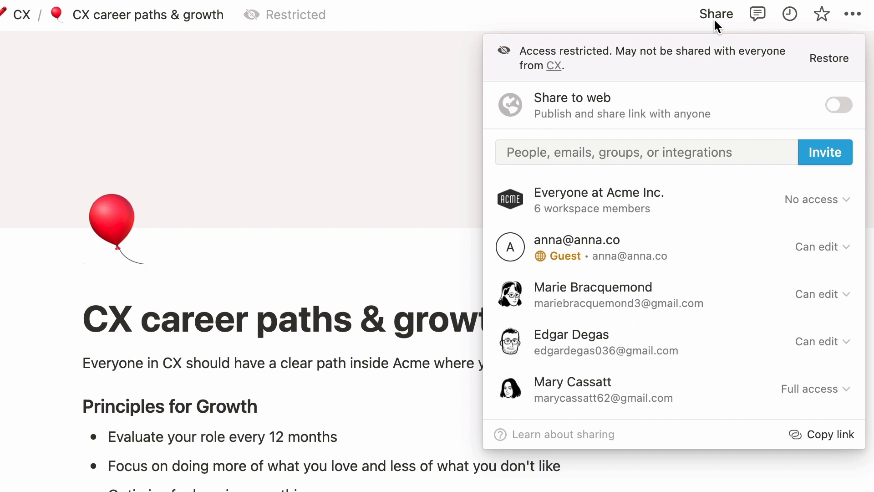
{"action": "mouse_move", "coordinate": [792, 63]}
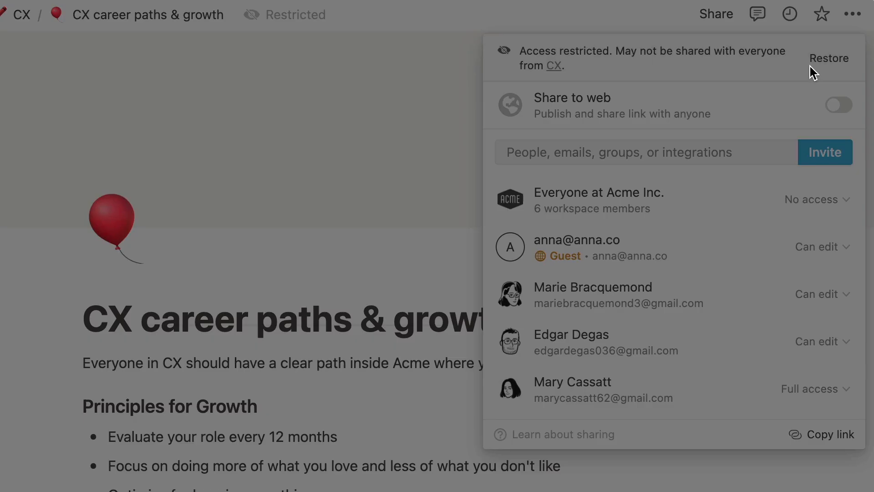
{"action": "left_click", "coordinate": [829, 58]}
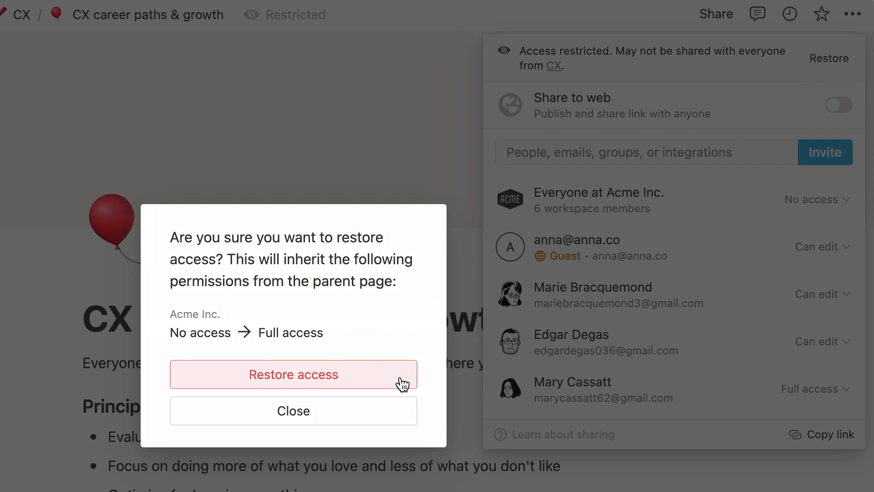
{"action": "left_click", "coordinate": [293, 374]}
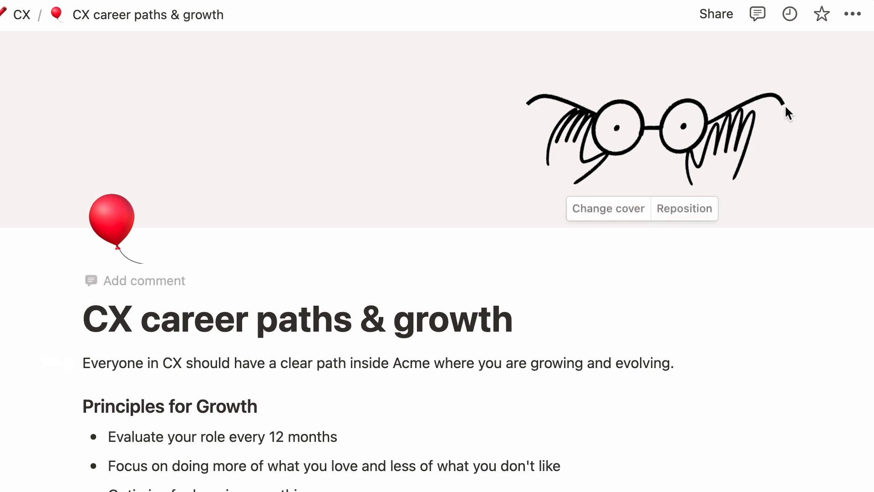
{"action": "left_click", "coordinate": [852, 14]}
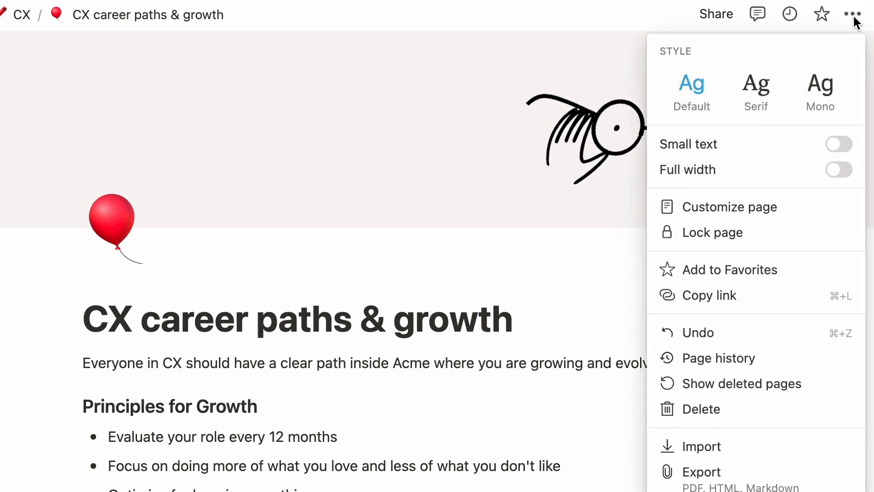
{"action": "left_click", "coordinate": [712, 232]}
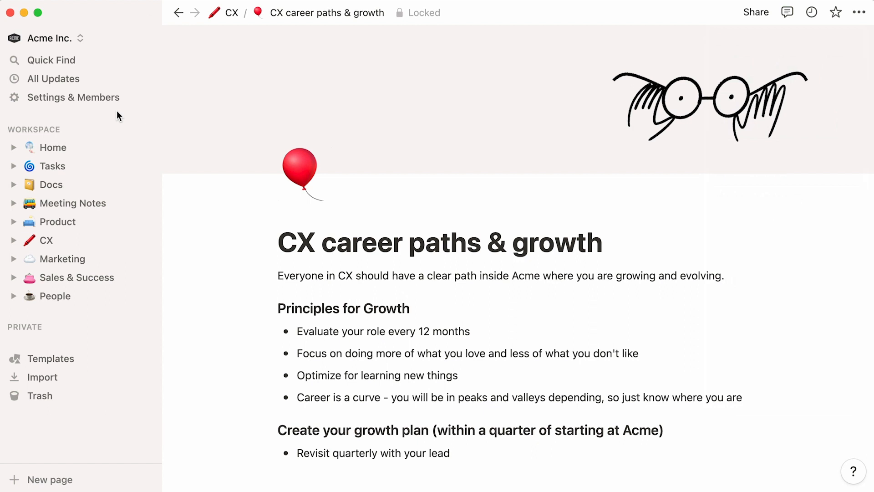
Review six members, the Legal and Finance groups, and three single-page guests.
{"action": "left_click", "coordinate": [74, 97]}
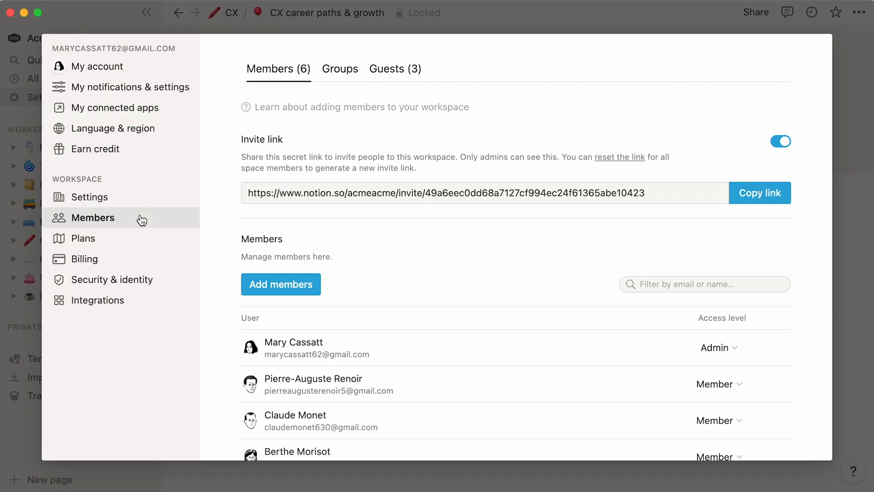
{"action": "mouse_move", "coordinate": [215, 219]}
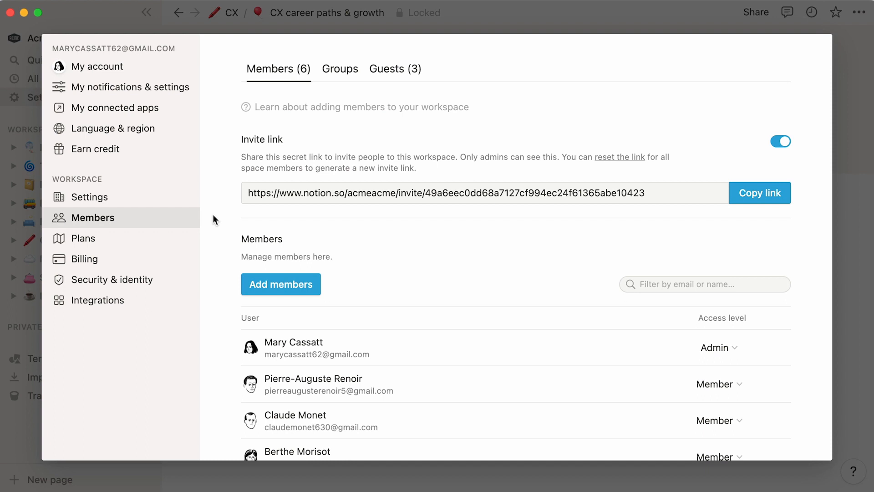
{"action": "scroll", "scroll_direction": "down", "scroll_amount": 3}
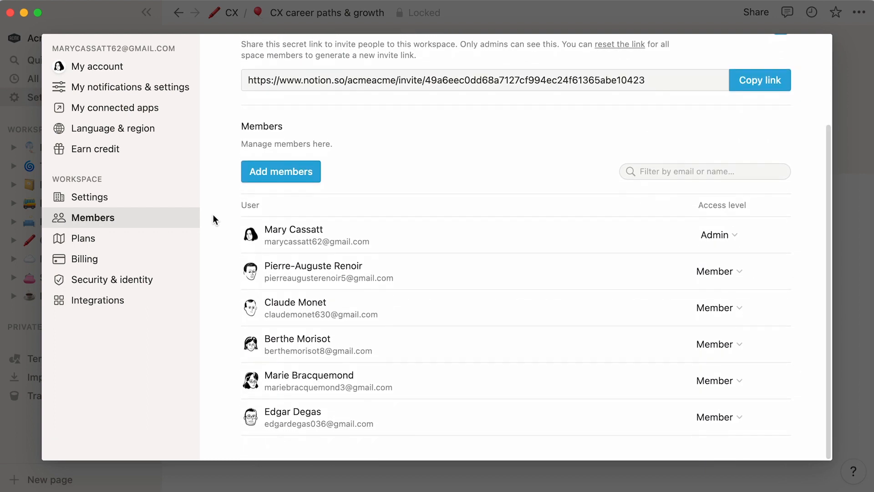
{"action": "mouse_move", "coordinate": [719, 271]}
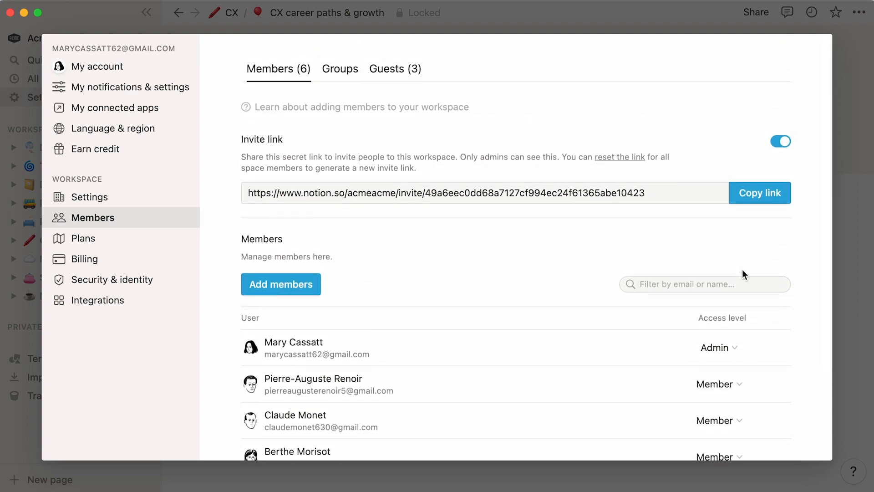
{"action": "left_click", "coordinate": [339, 69]}
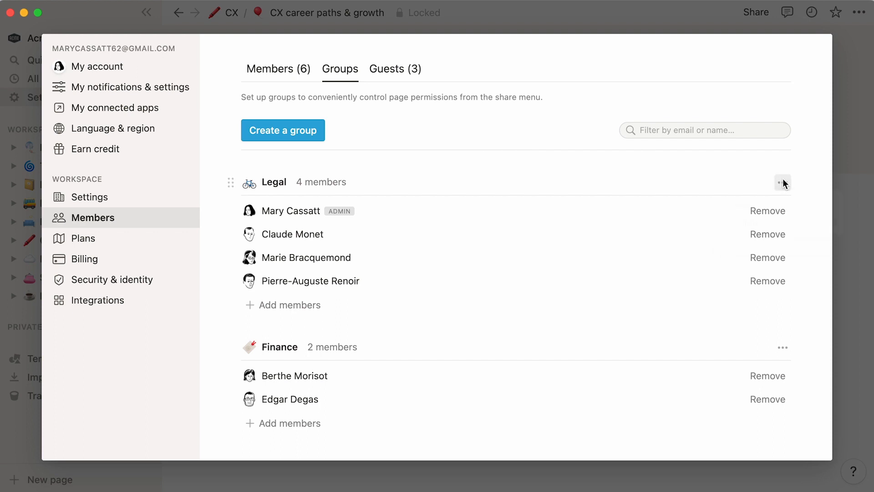
{"action": "left_click", "coordinate": [782, 182]}
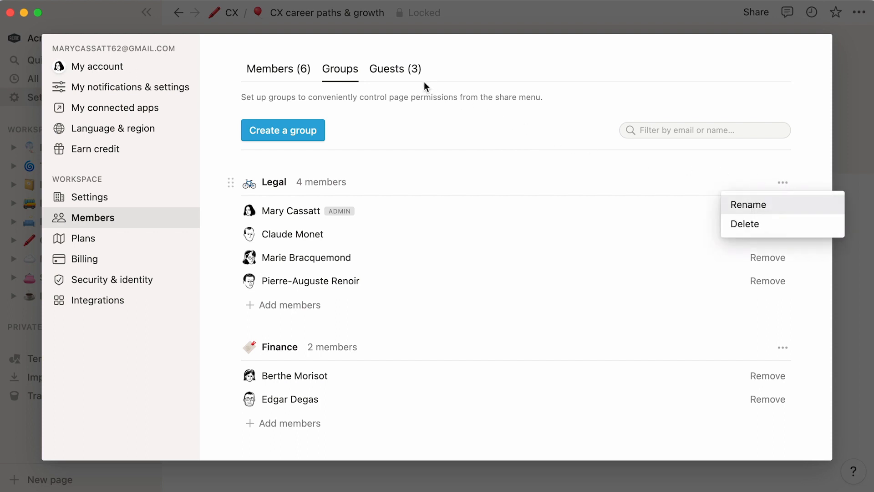
{"action": "left_click", "coordinate": [386, 69]}
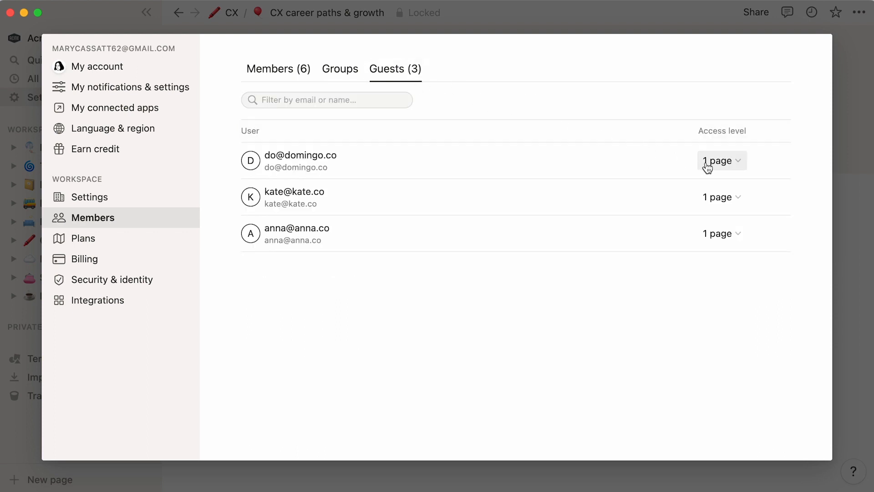
{"action": "left_click", "coordinate": [720, 160]}
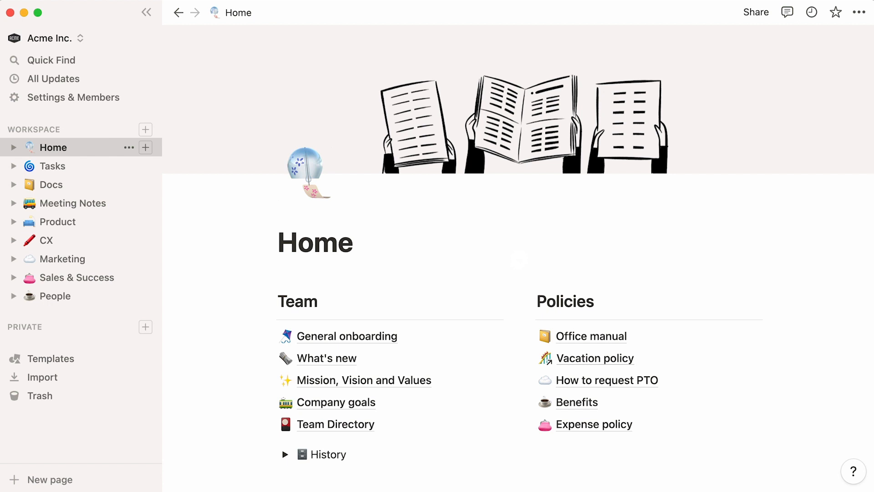
Reopen CX career paths & growth through Marketing and view its share list.
{"action": "left_click", "coordinate": [63, 259]}
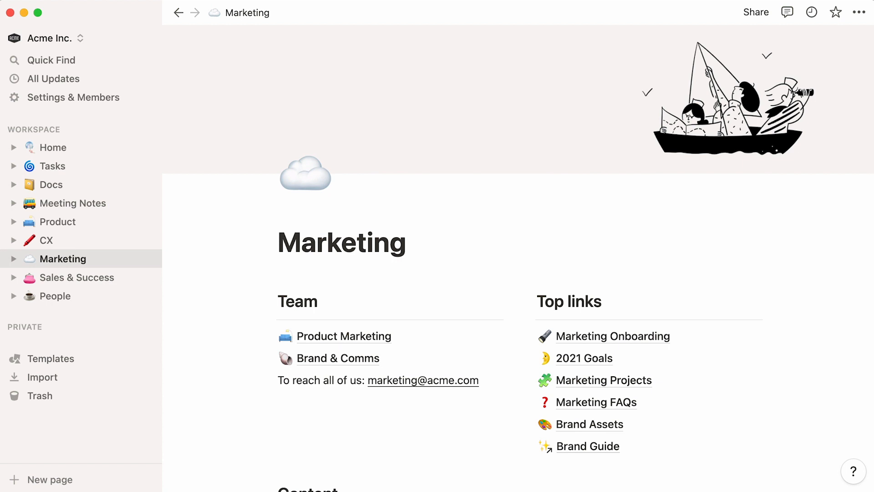
{"action": "left_click", "coordinate": [611, 336]}
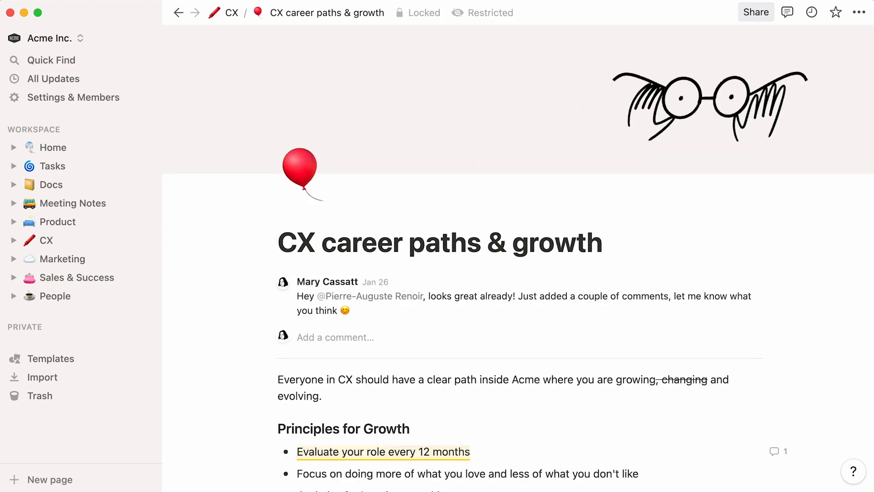
{"action": "left_click", "coordinate": [755, 12]}
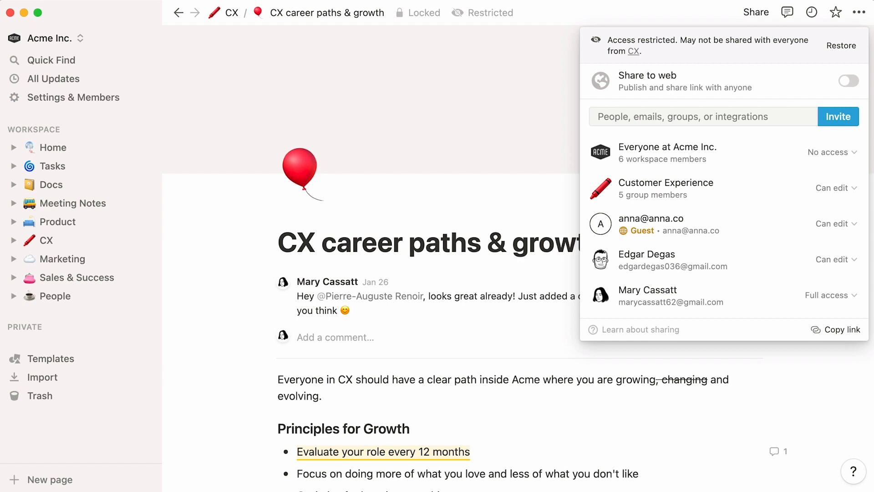